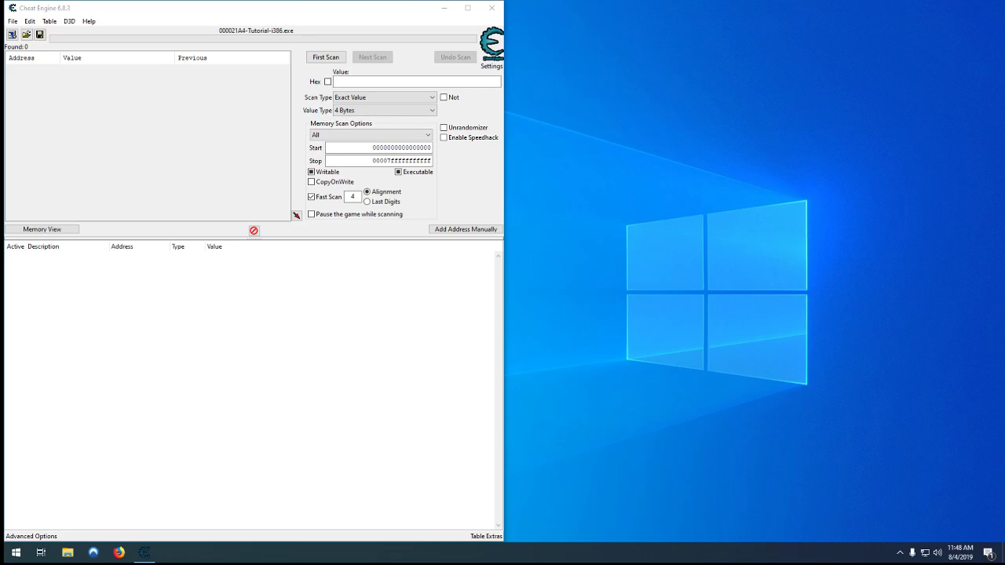
Launch Cheat Engine Tutorial Games from the Help menu
click(88, 22)
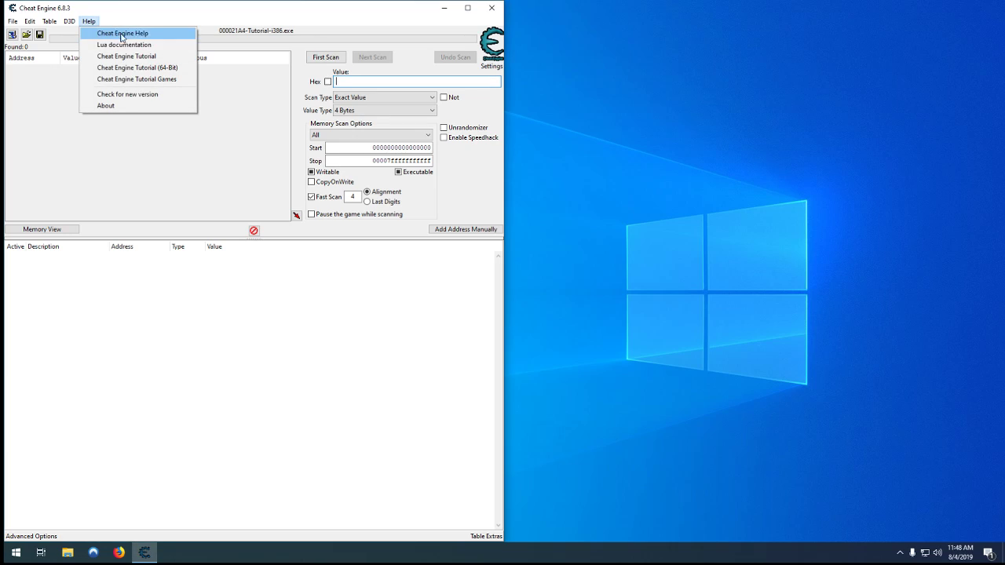
mouse_move(126, 56)
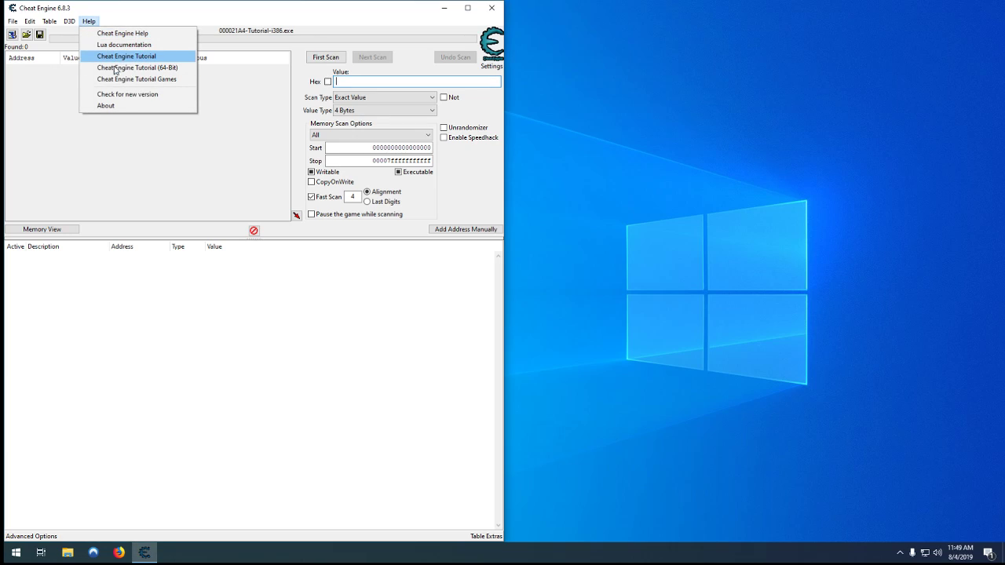
mouse_move(137, 79)
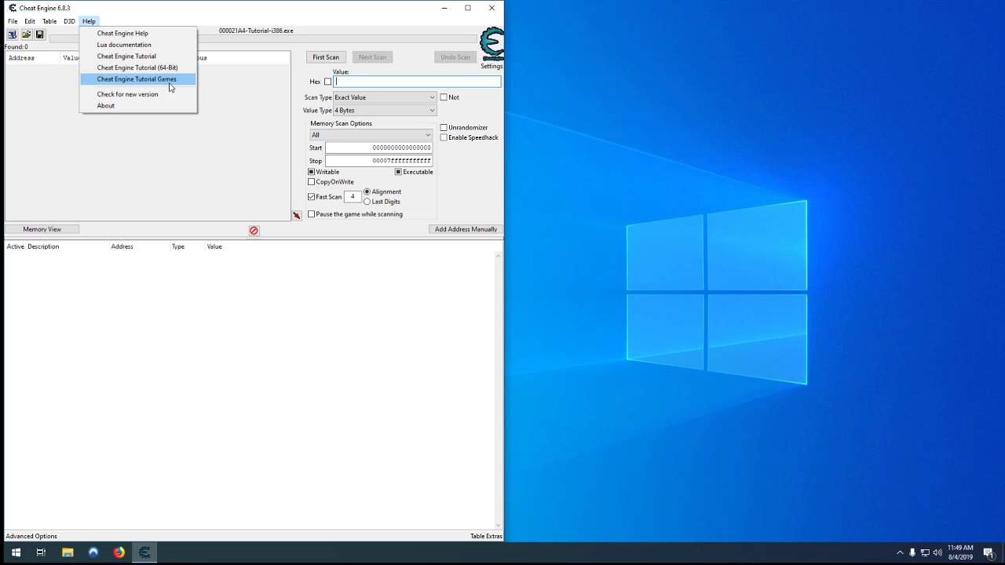
click(135, 79)
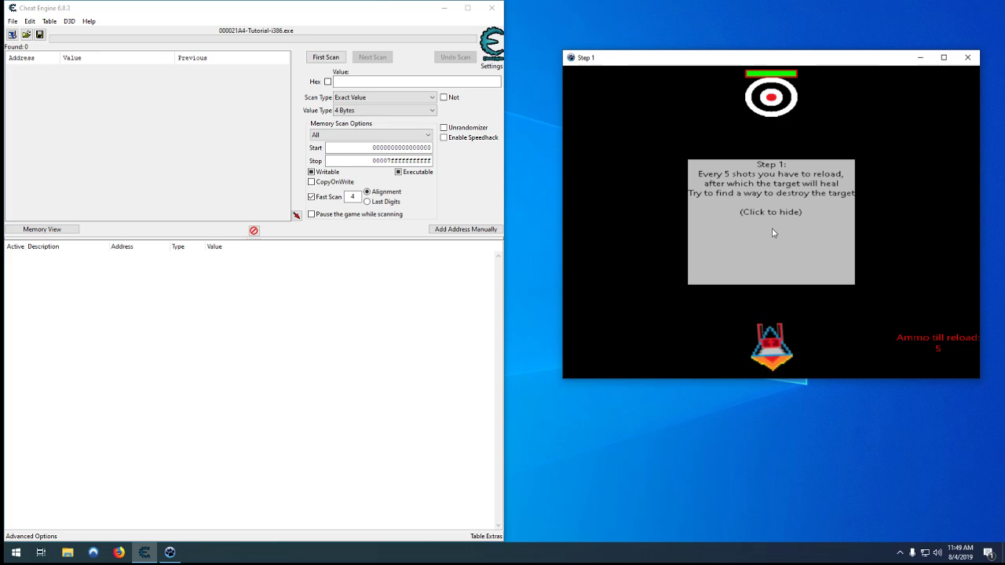
mouse_move(760, 214)
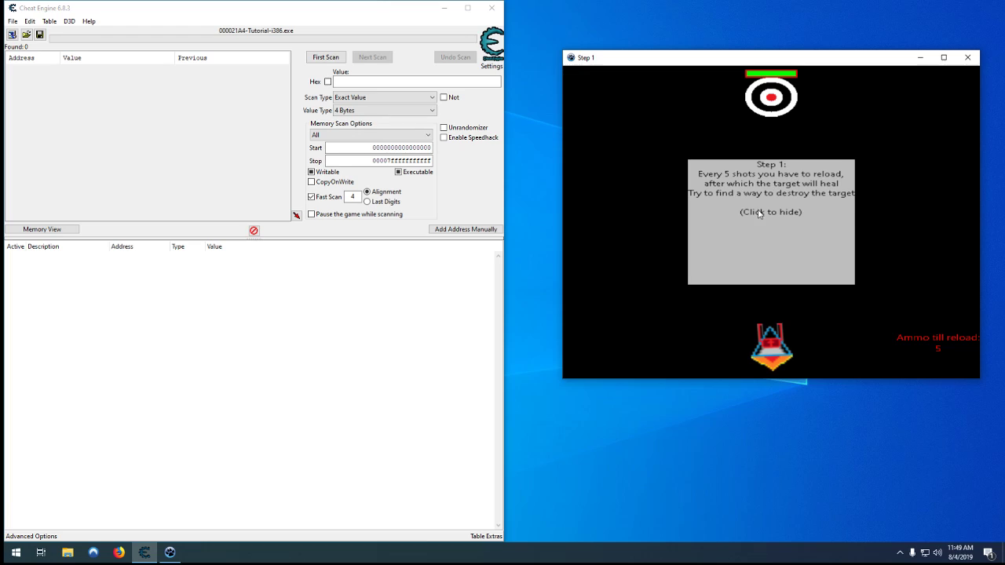
mouse_move(785, 145)
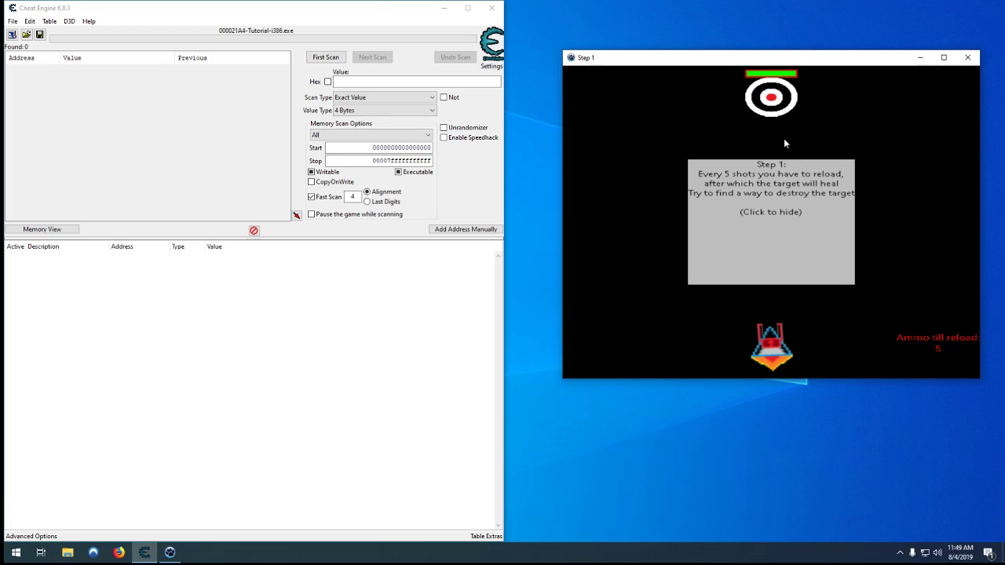
mouse_move(799, 122)
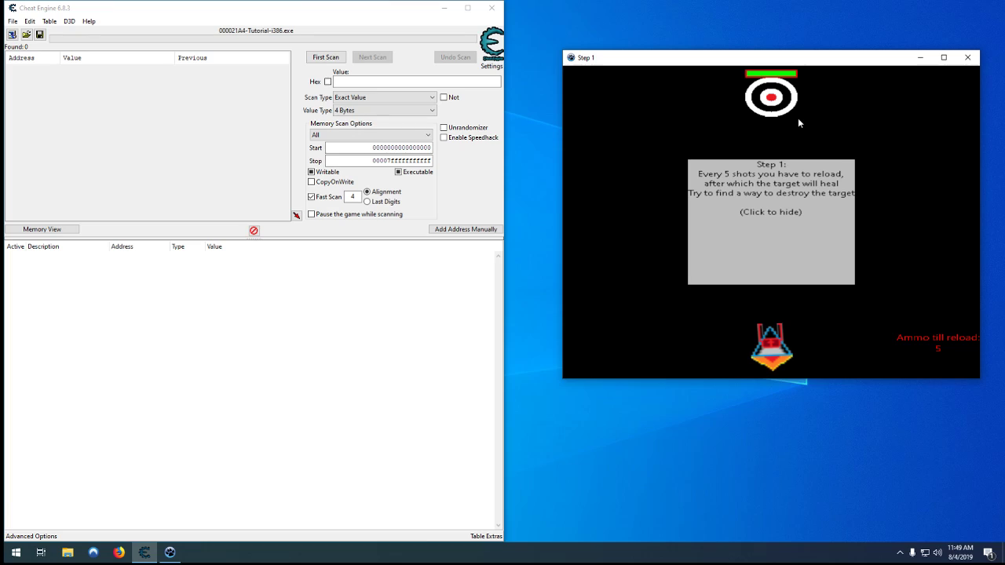
Hide the grey Step 1 message box in the tutorial game
click(769, 221)
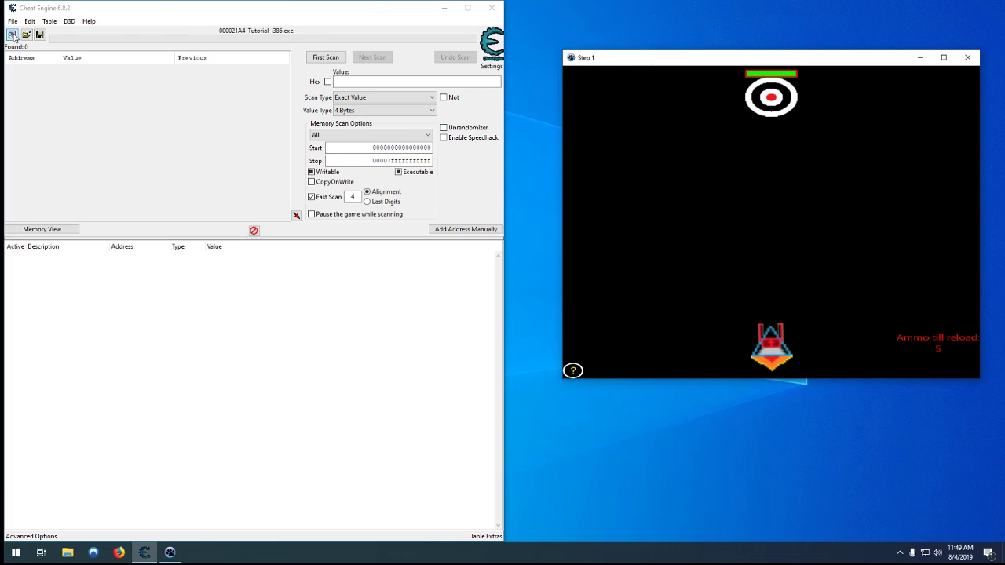
Attach to gtutorial-x86_64.exe, declining to keep the current address list
click(12, 35)
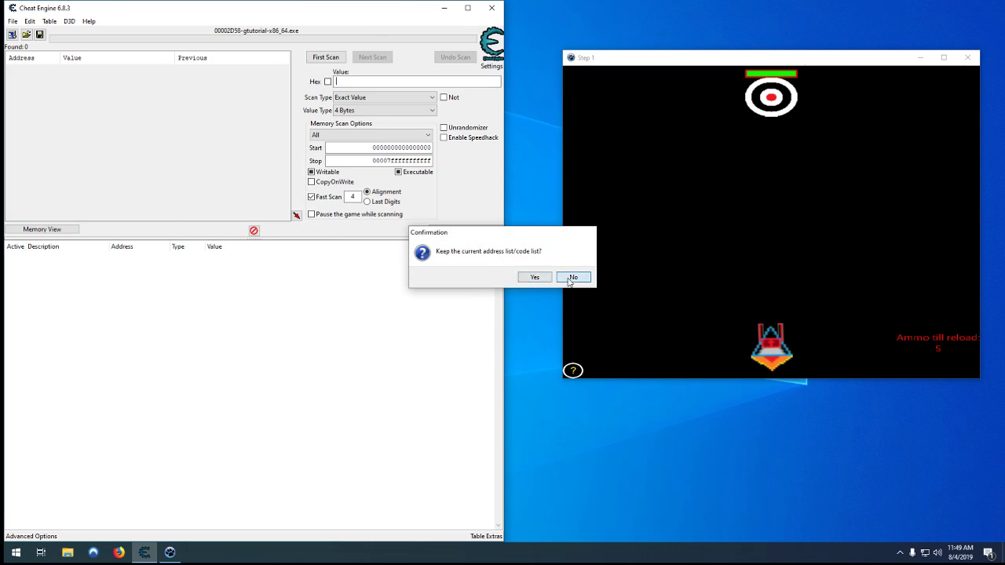
click(574, 277)
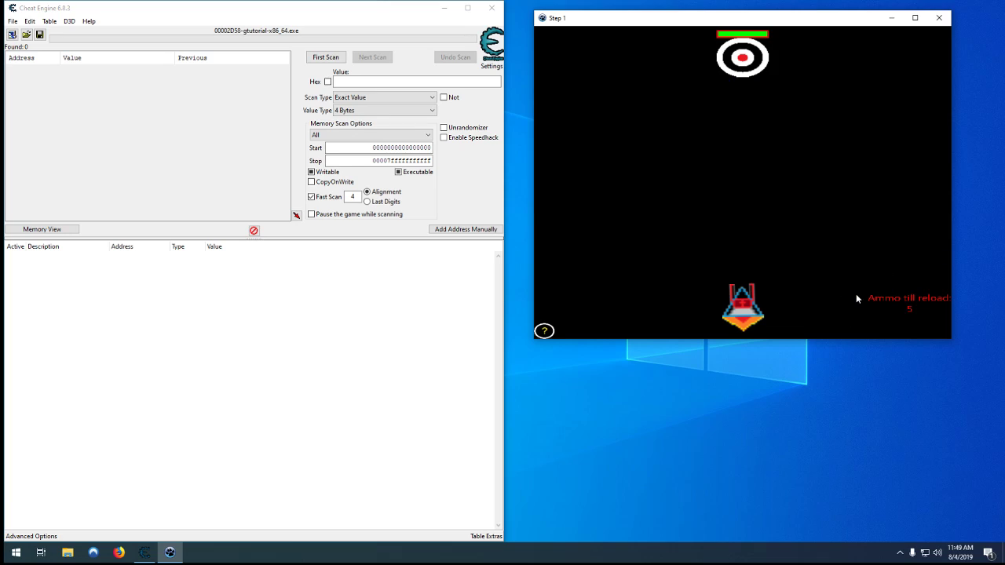
mouse_move(725, 377)
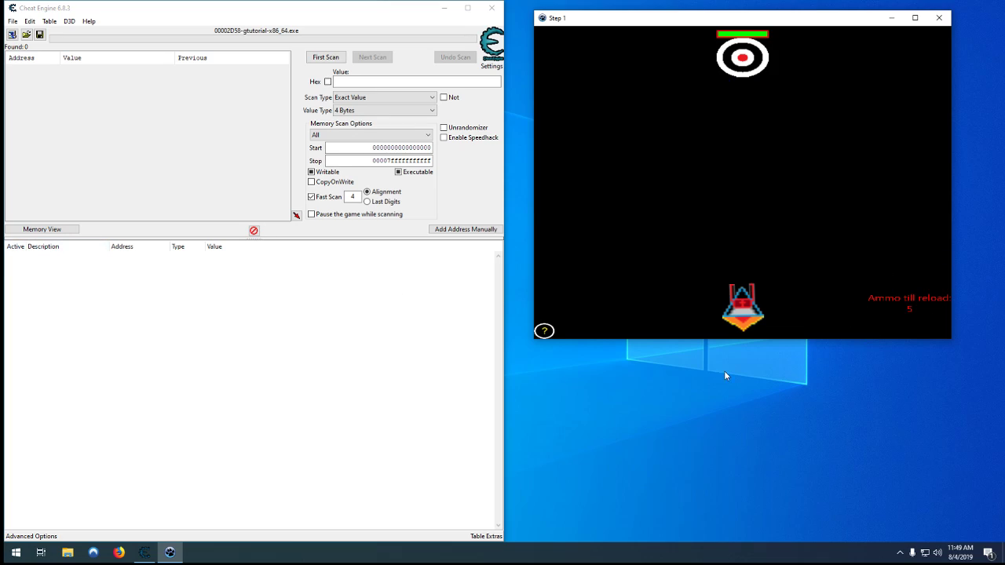
mouse_move(908, 279)
text(5)
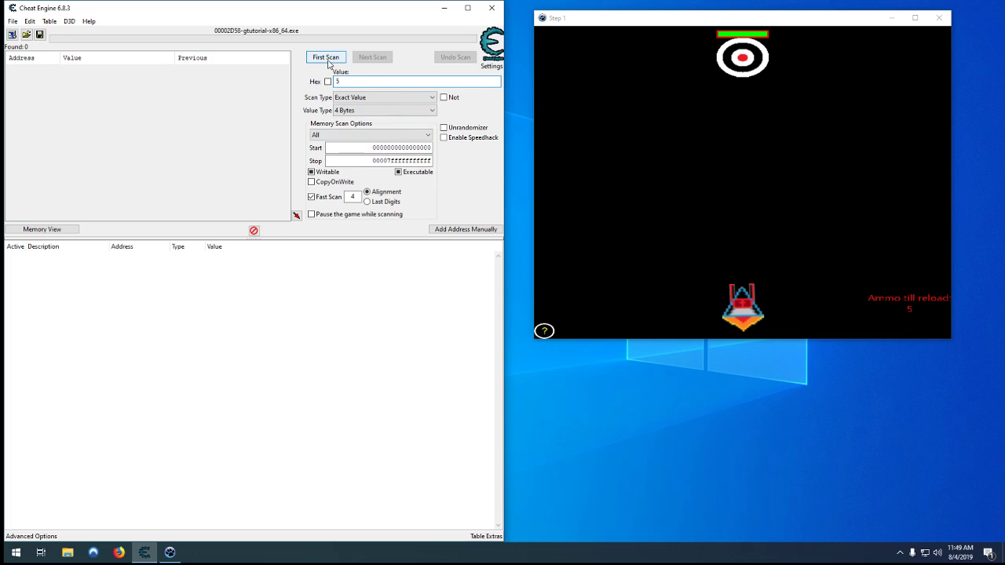
Scan 4-byte for 5, then 4 after a shot, and reset the empty result
click(325, 56)
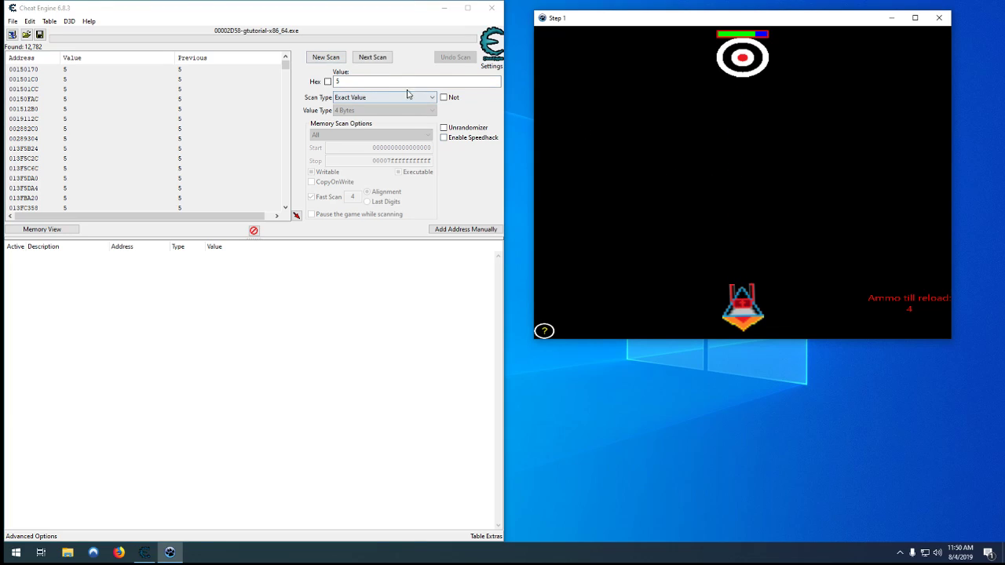
text(4)
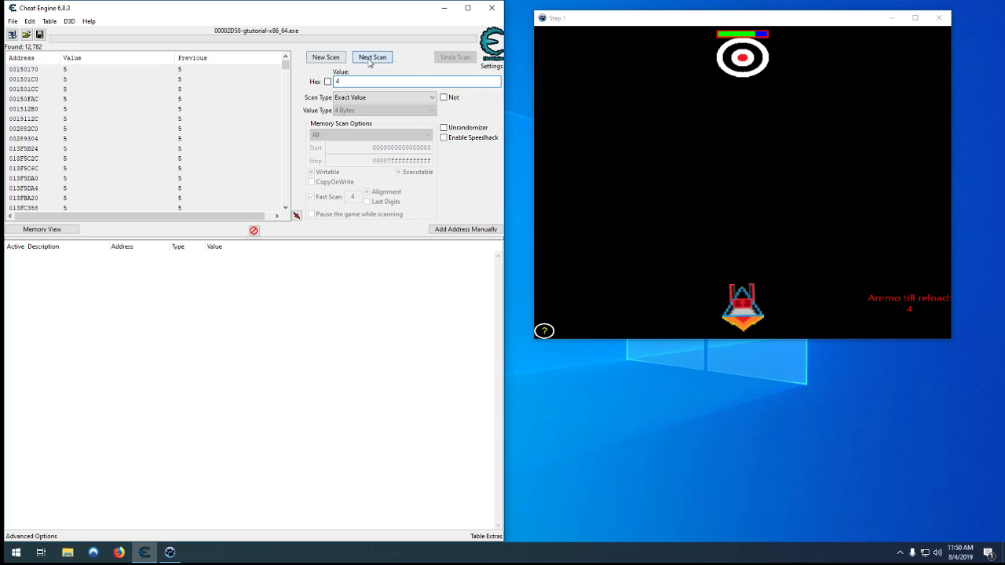
click(373, 56)
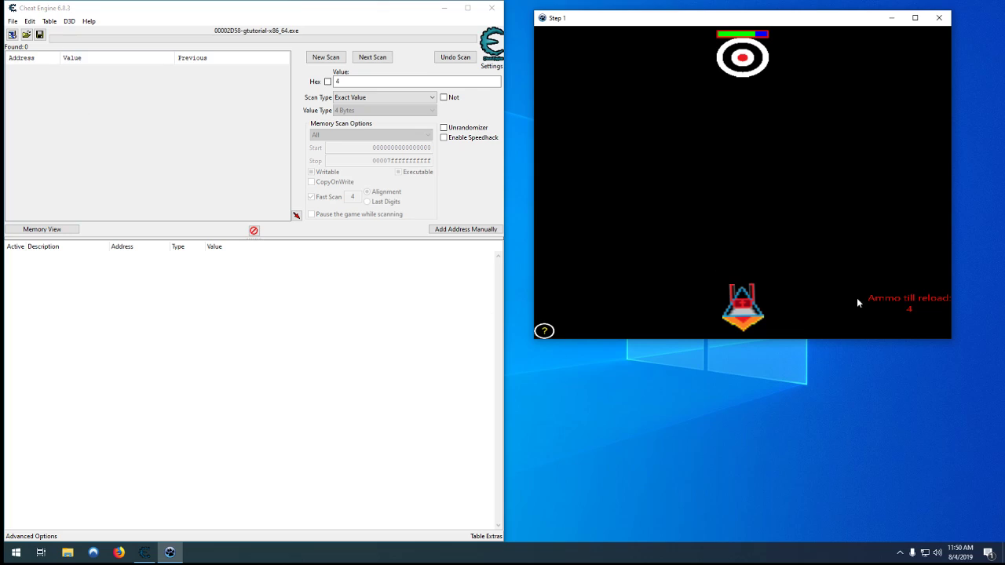
click(325, 57)
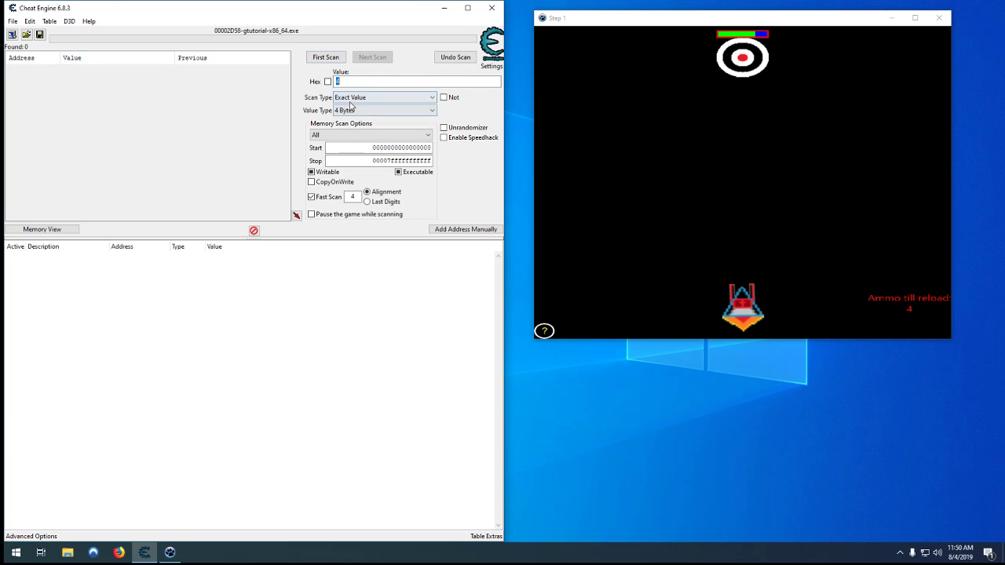
Scan Float for 5, then 2 after shooting, and reset the empty result
click(383, 110)
text(3)
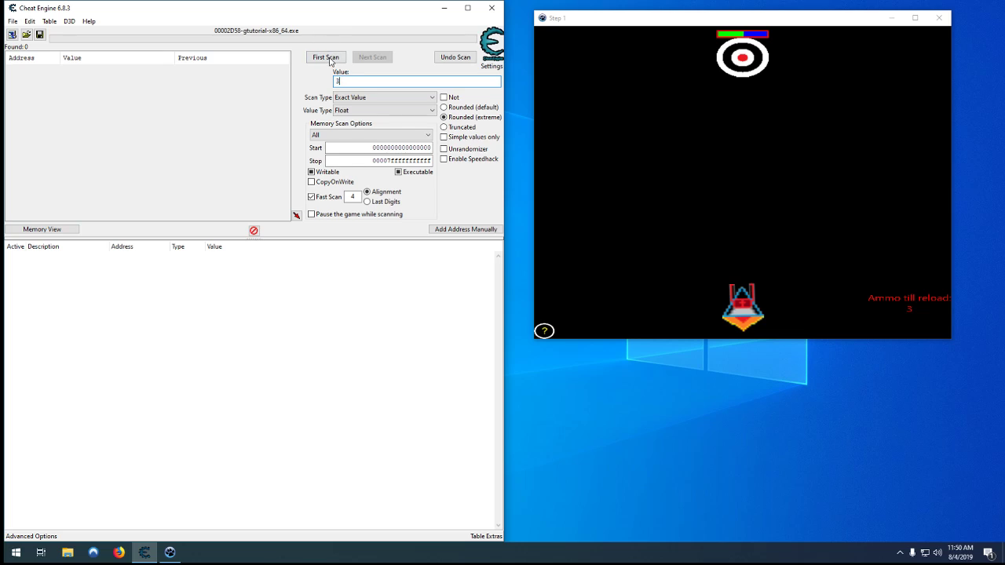
click(325, 57)
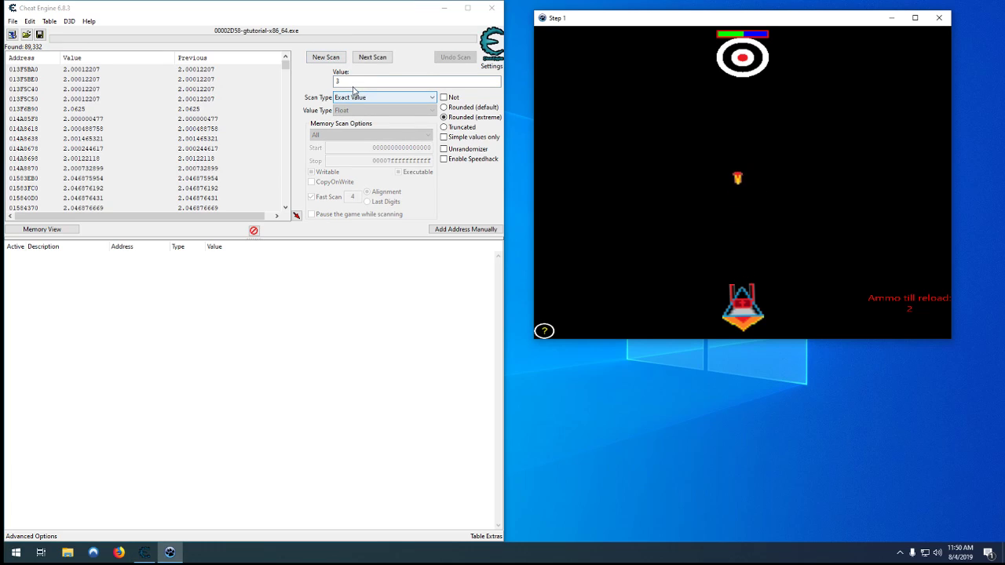
click(372, 57)
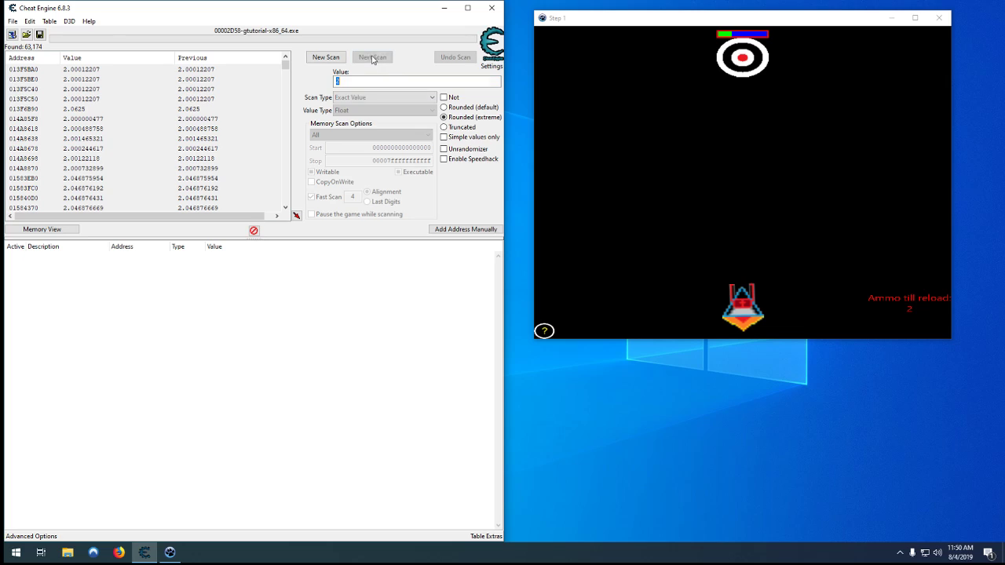
text(2)
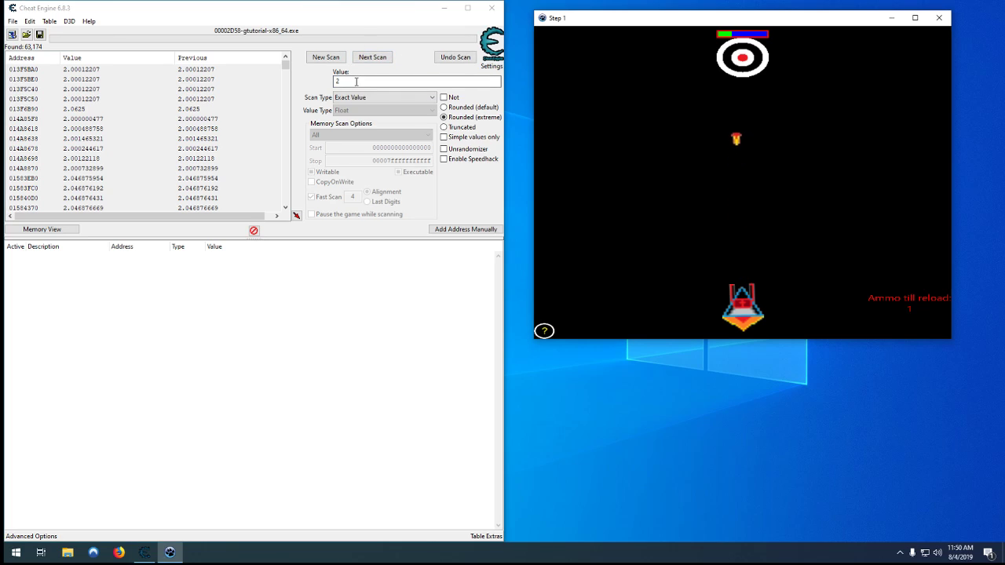
click(372, 57)
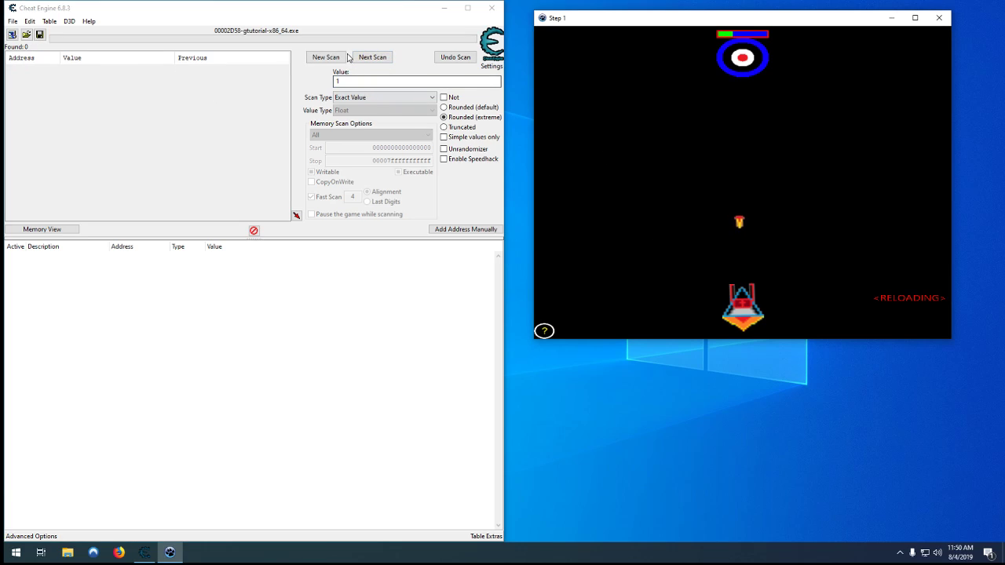
click(383, 110)
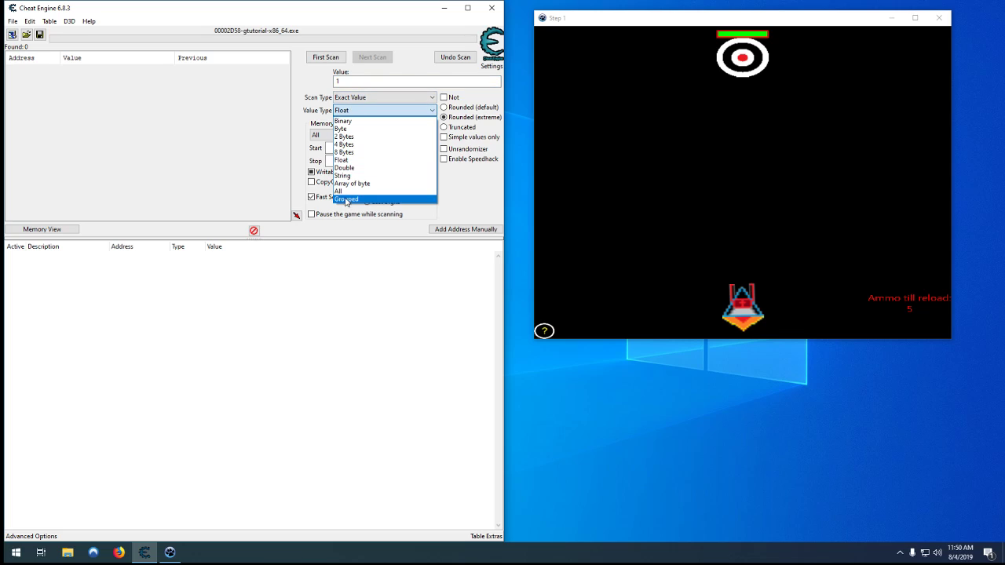
Scan All value types for 5, then 4 after a shot, and reset again
click(338, 191)
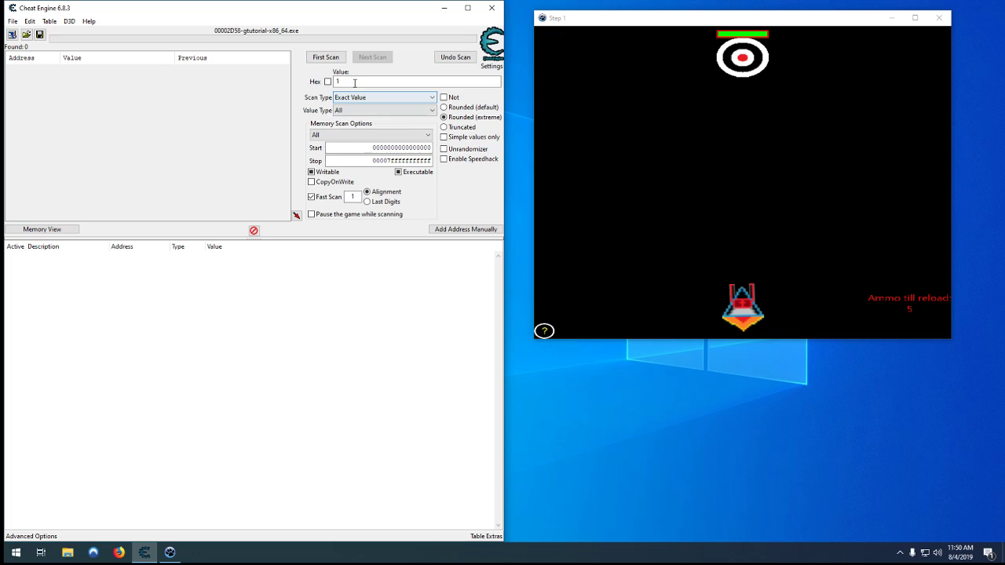
text(5)
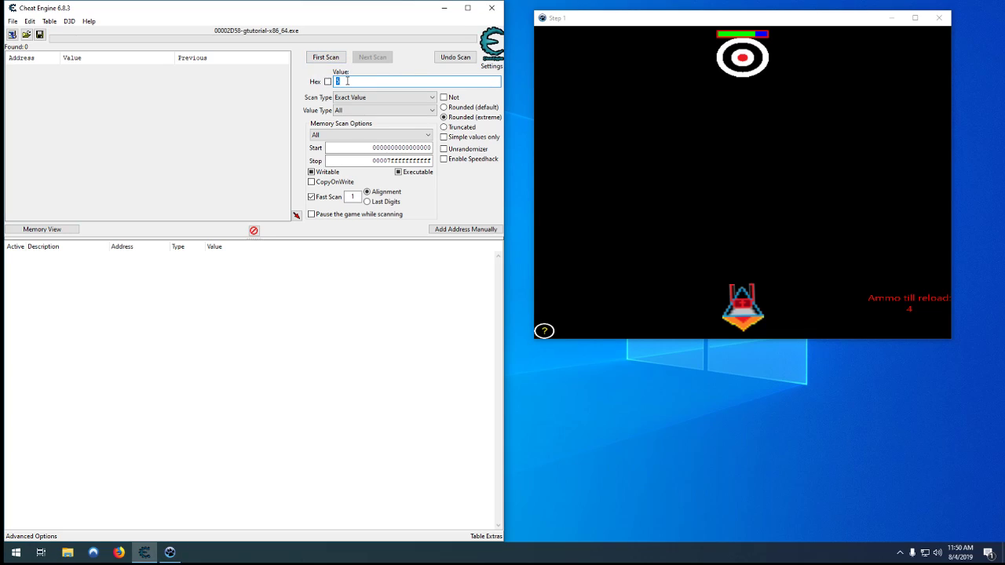
click(325, 57)
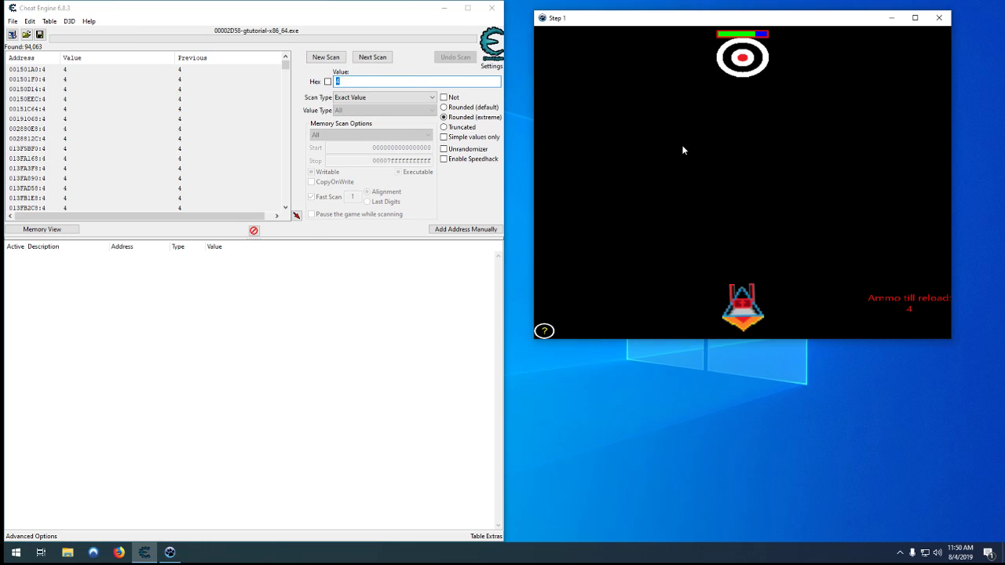
click(372, 57)
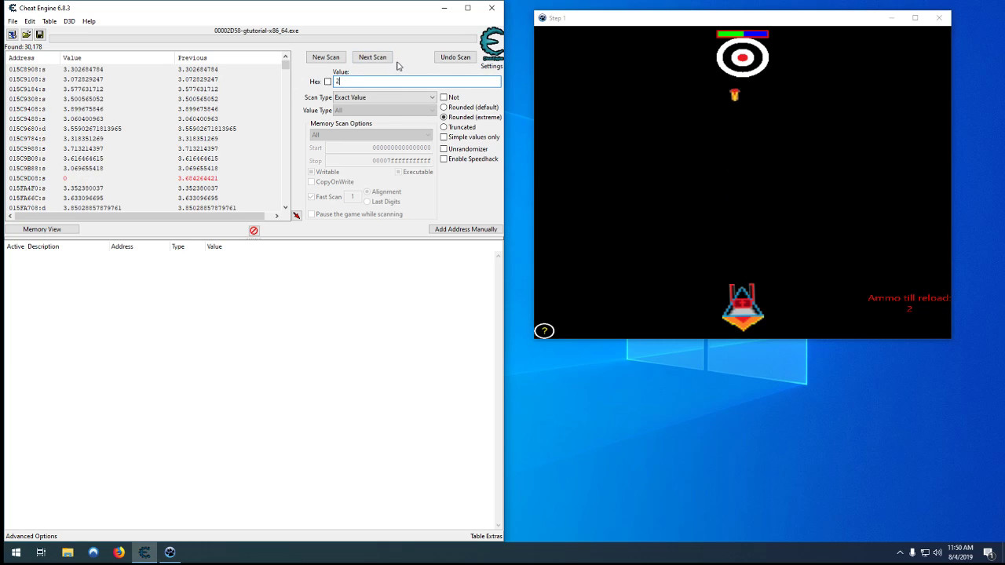
click(325, 56)
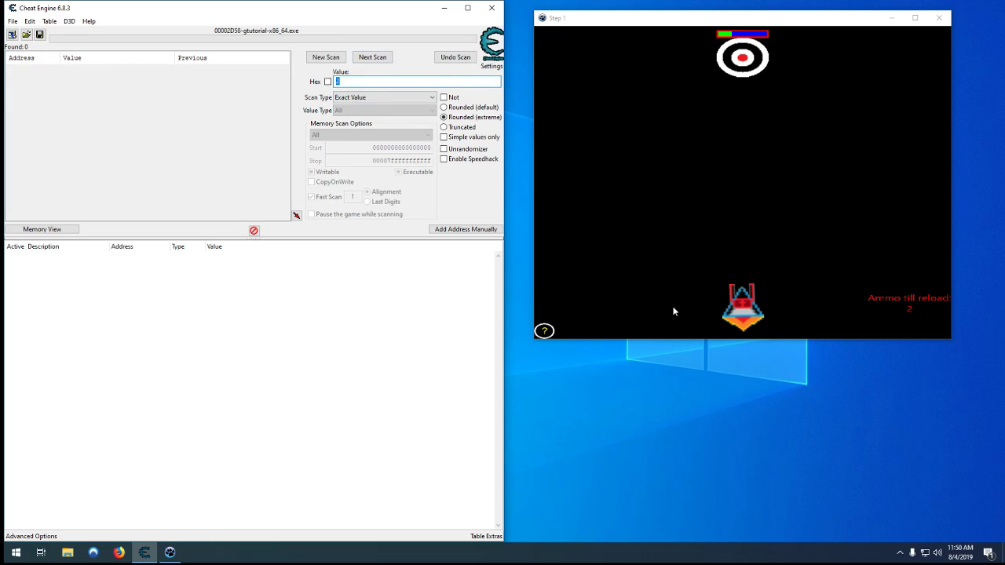
click(325, 56)
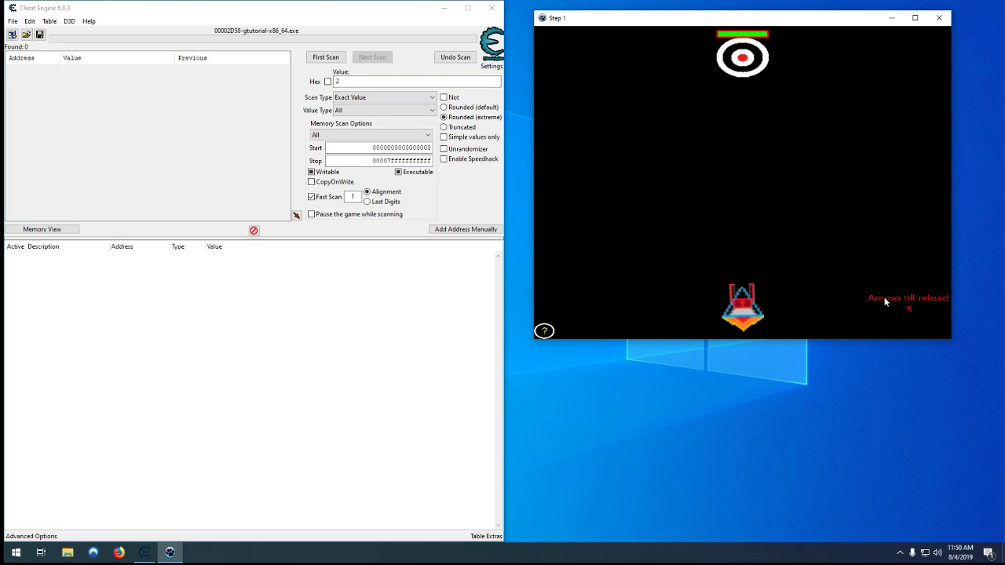
mouse_move(909, 320)
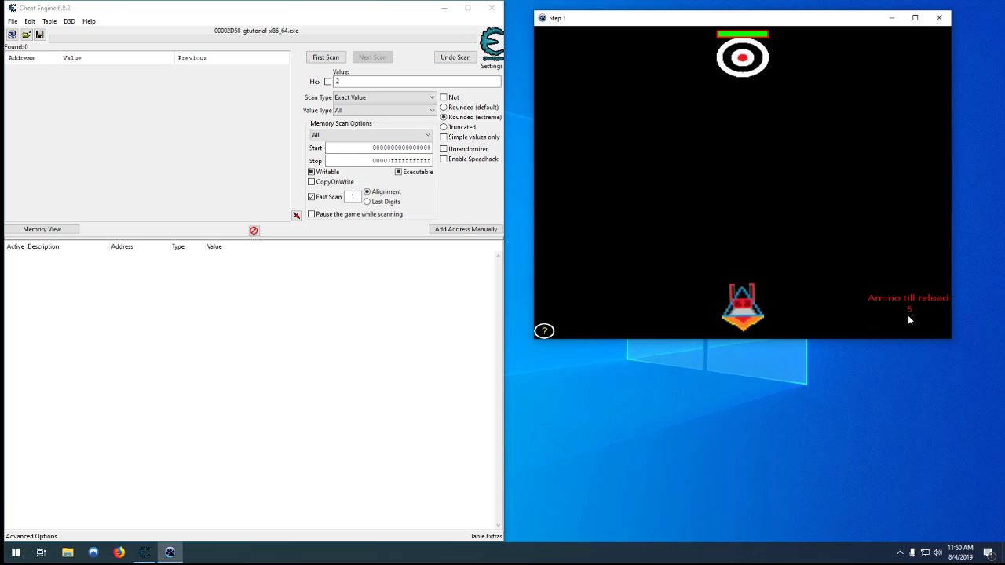
mouse_move(882, 290)
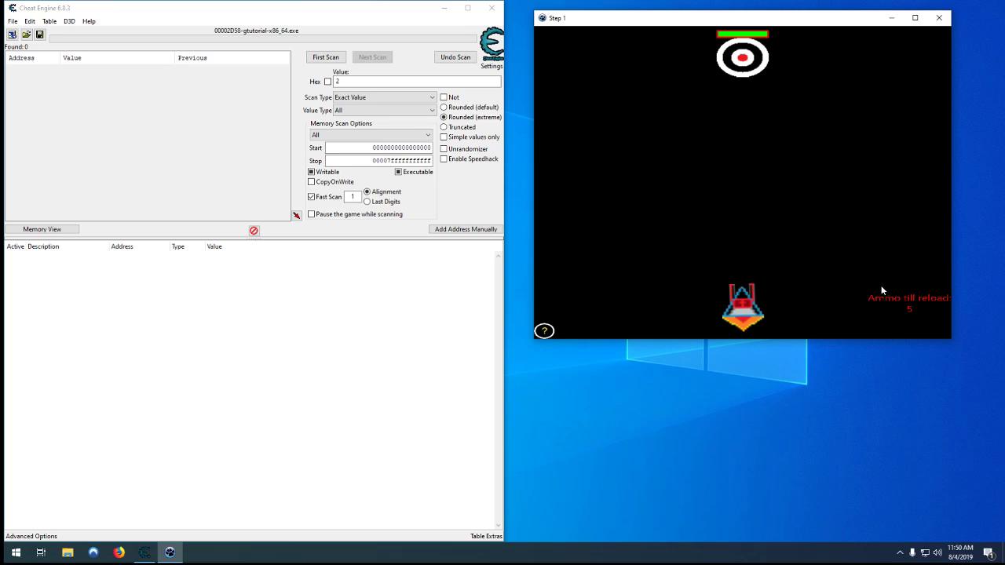
mouse_move(911, 330)
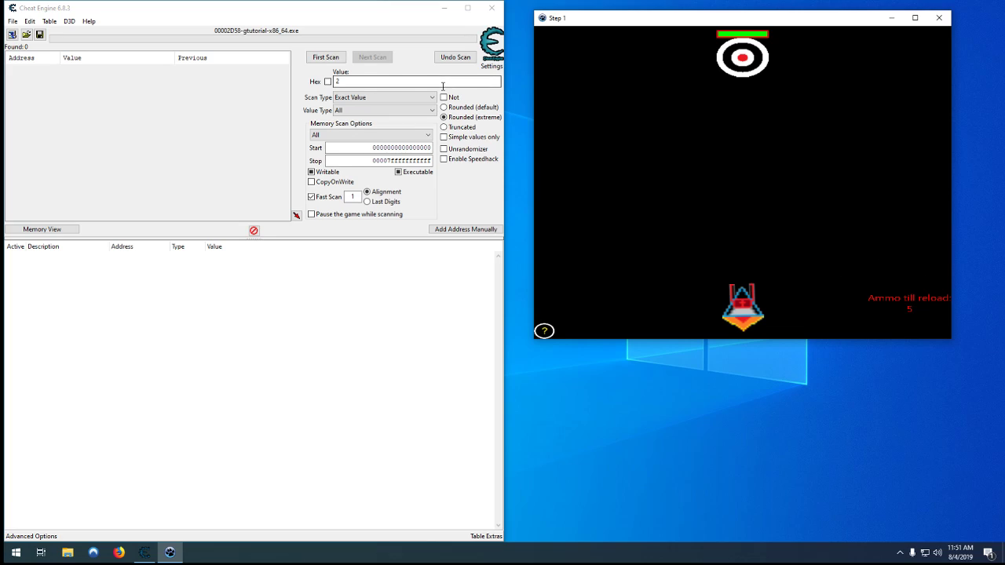
click(393, 81)
text(0)
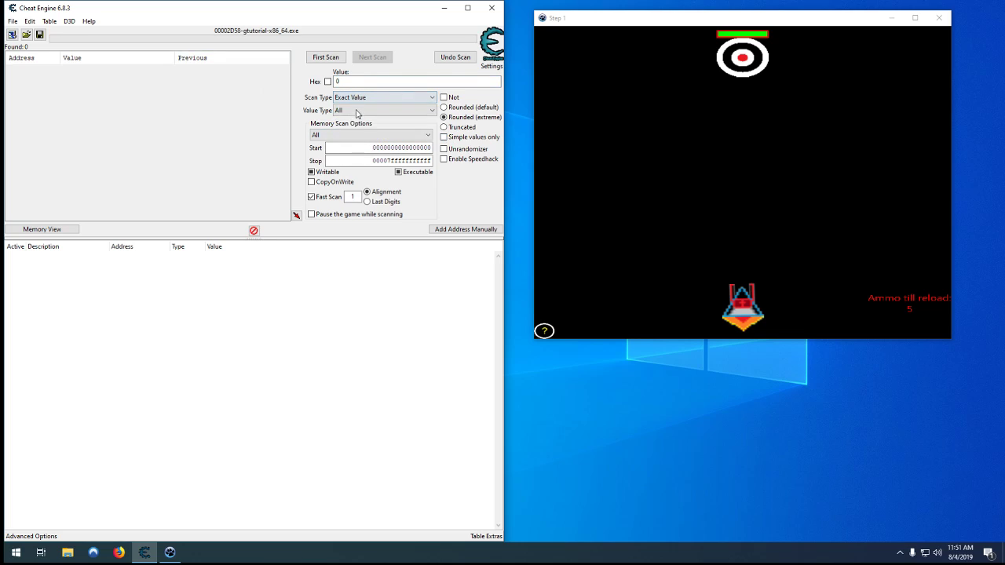
Scan 4 Bytes for the ammo, narrow to 2, and add the single address to the table
click(383, 110)
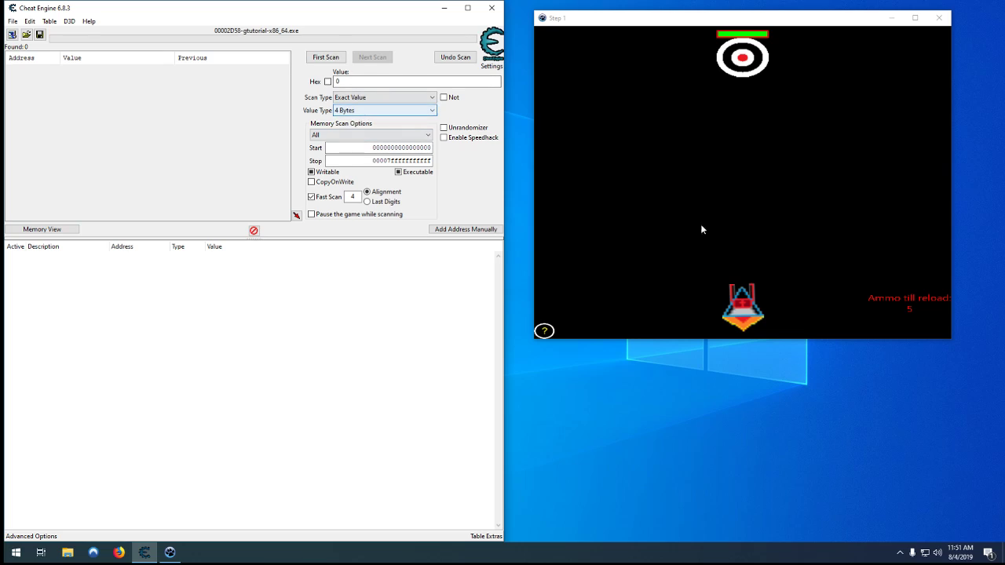
click(325, 56)
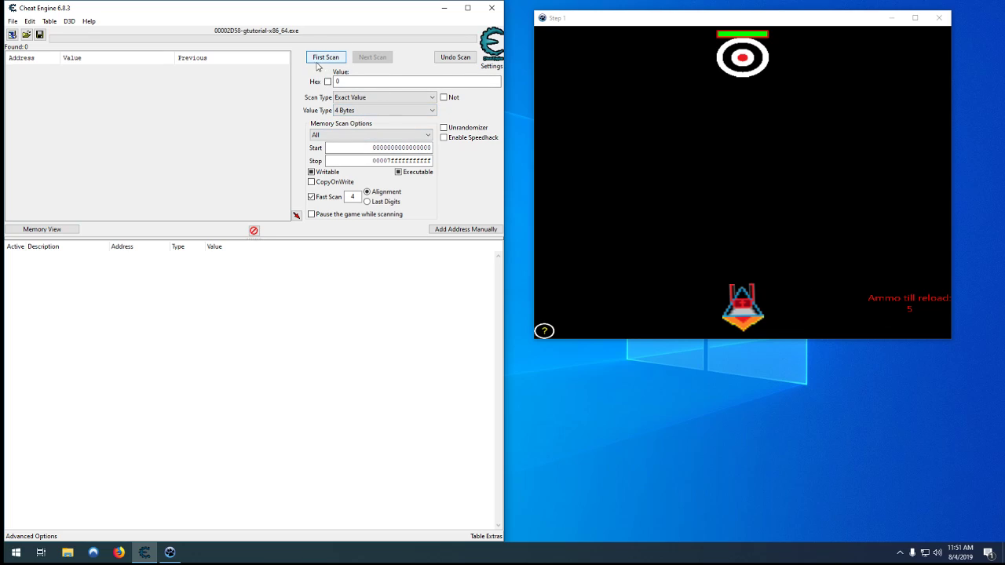
click(325, 57)
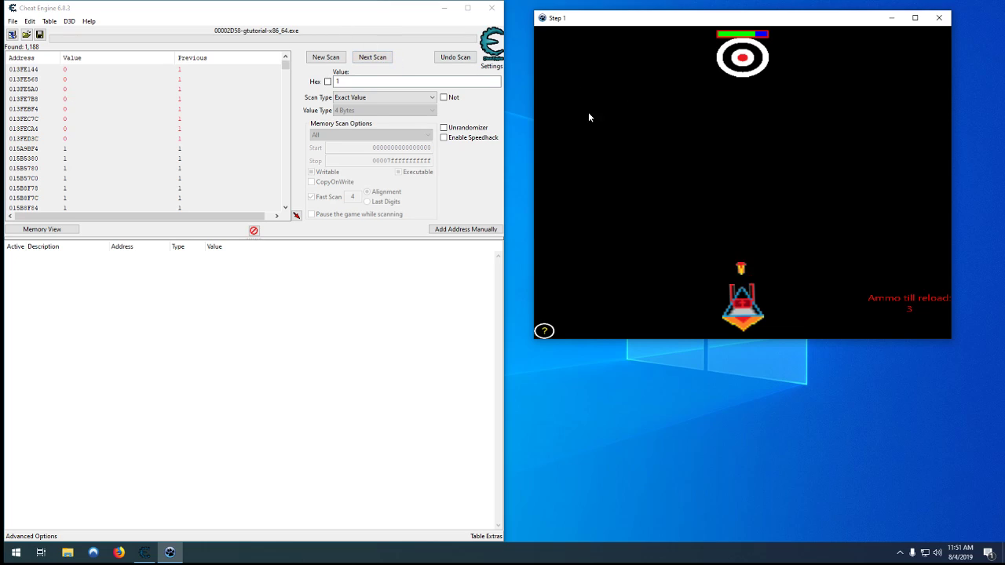
click(372, 56)
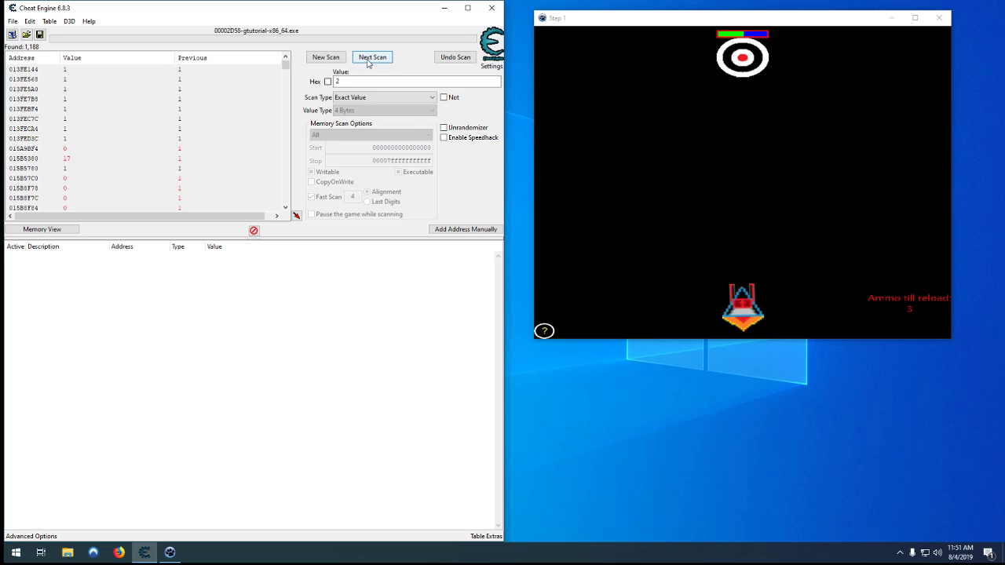
click(372, 57)
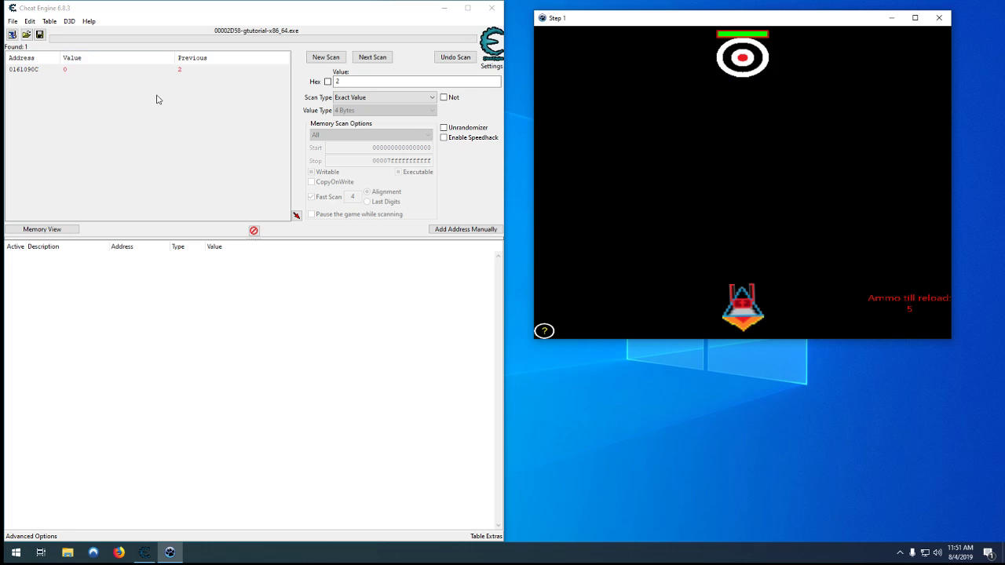
double_click(24, 69)
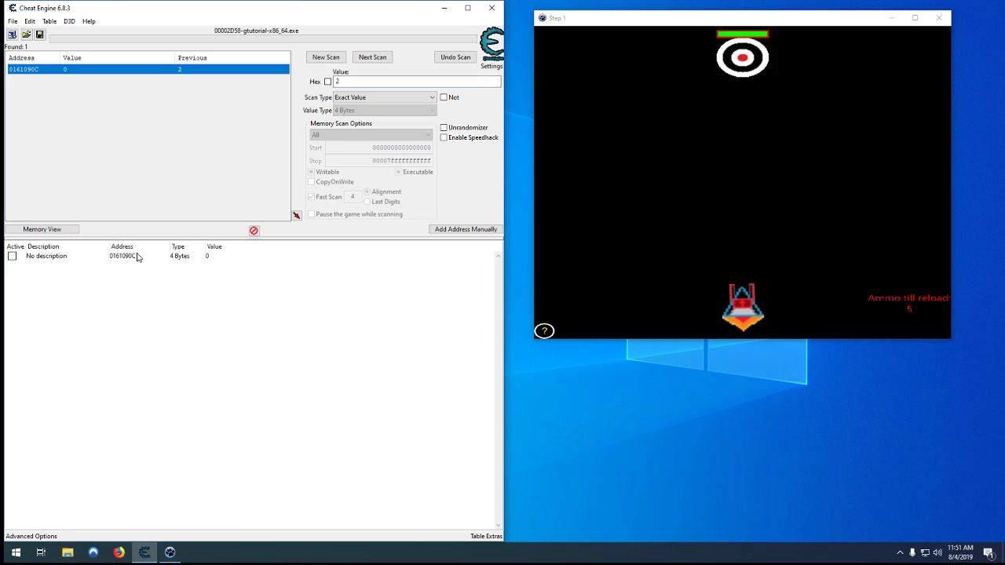
click(47, 256)
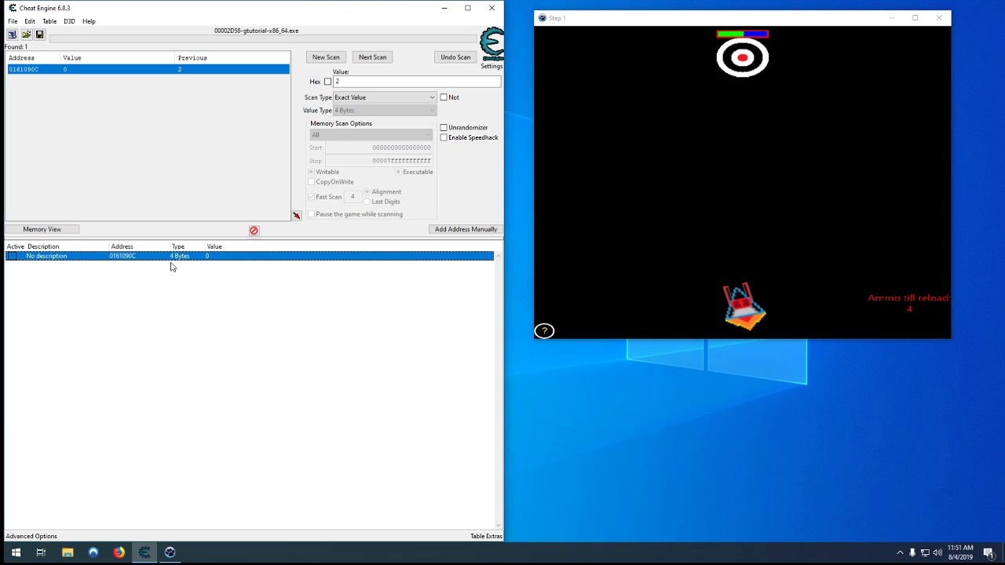
mouse_move(142, 256)
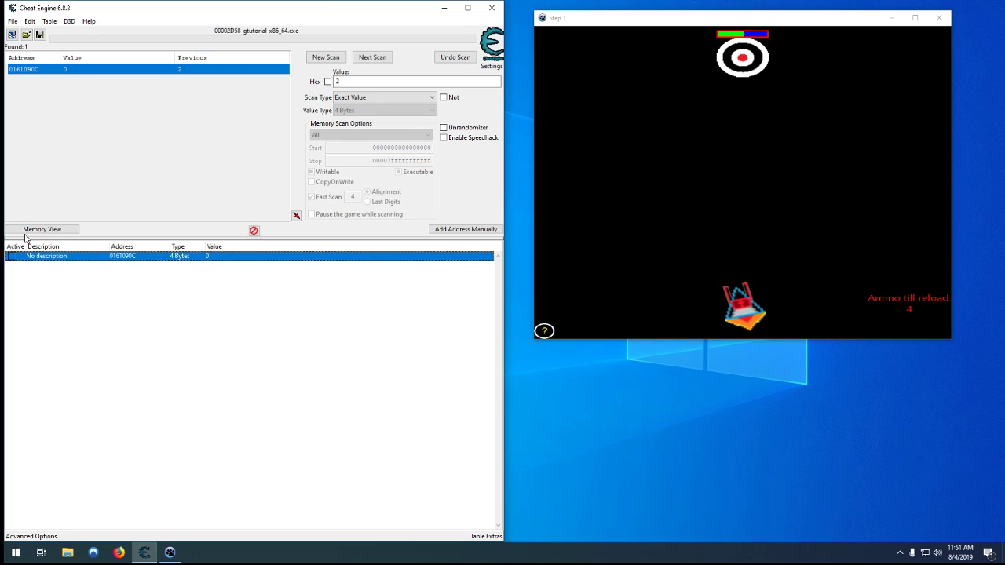
mouse_move(107, 302)
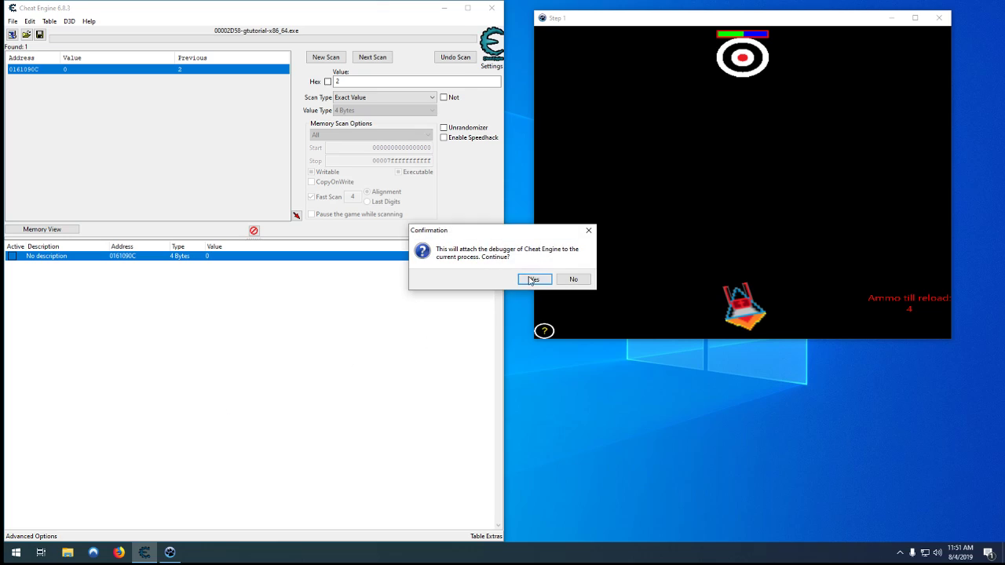
Confirm attaching the debugger to watch writes to the ammo address
click(534, 280)
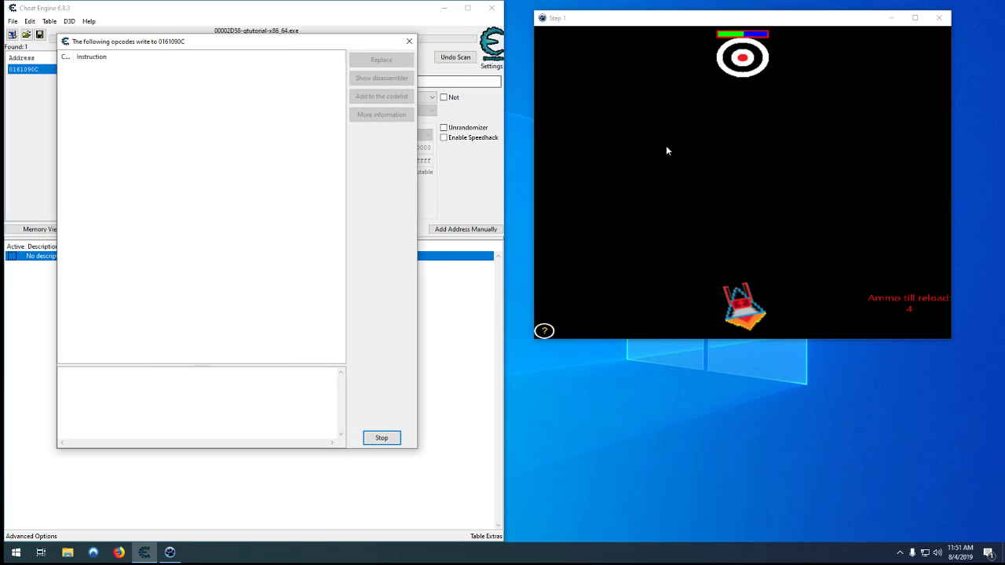
click(380, 436)
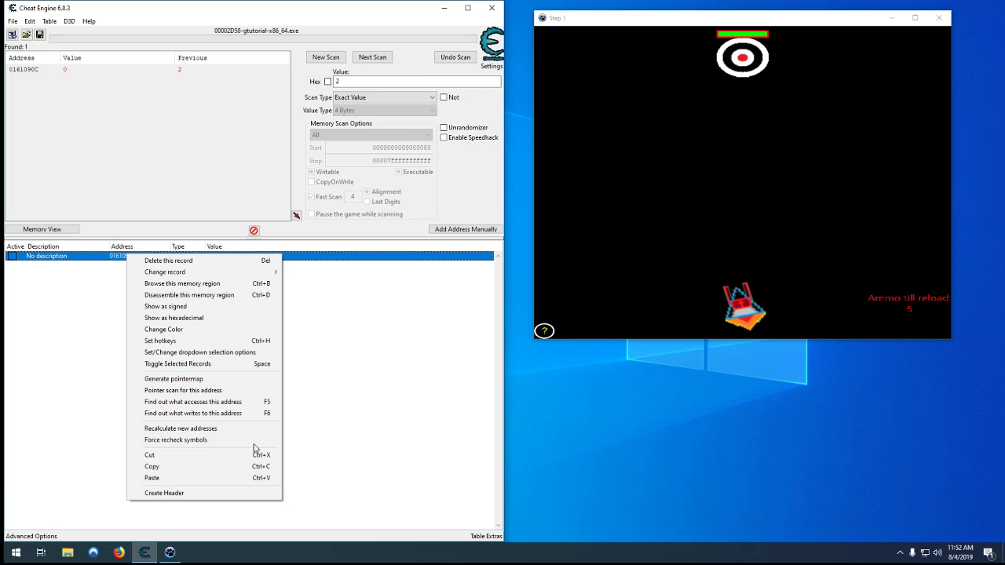
Show add dword ptr [rbx+6C] in the disassembler and add it to the code list
click(196, 413)
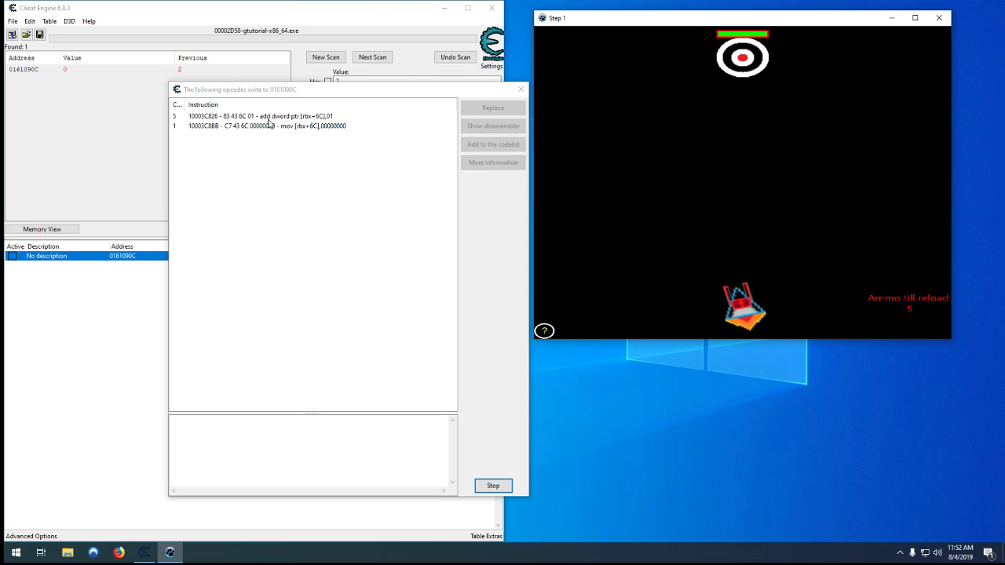
click(493, 125)
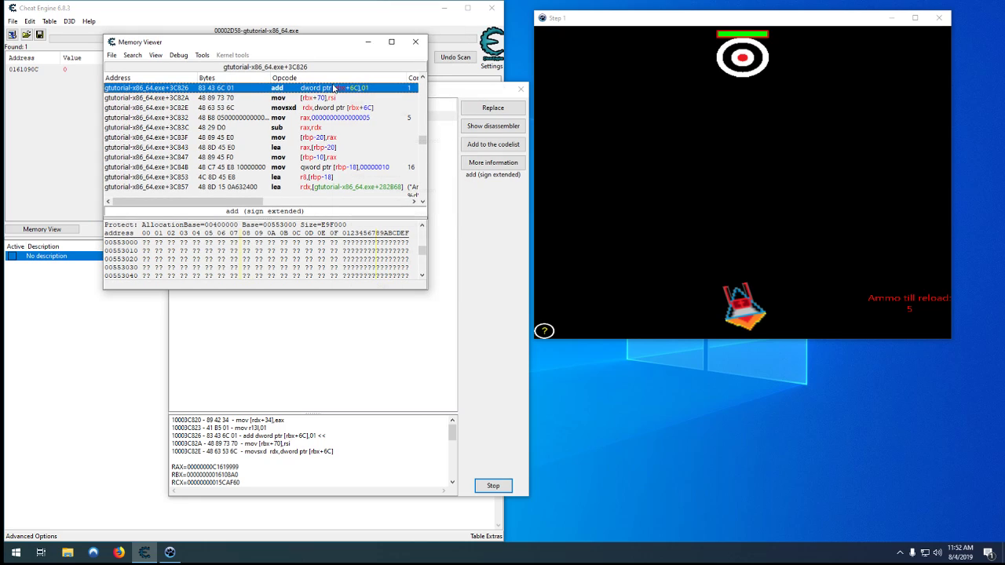
click(493, 144)
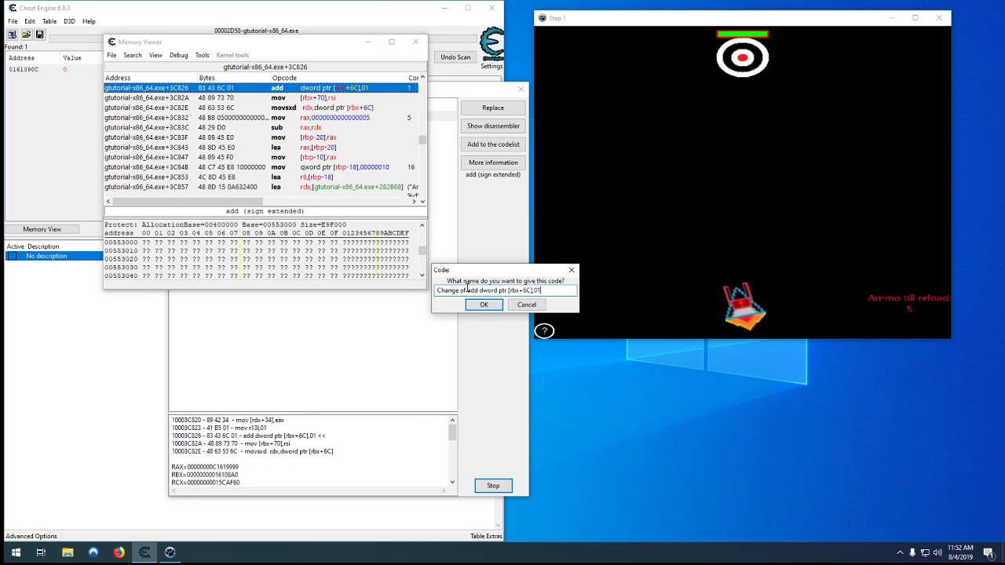
click(484, 305)
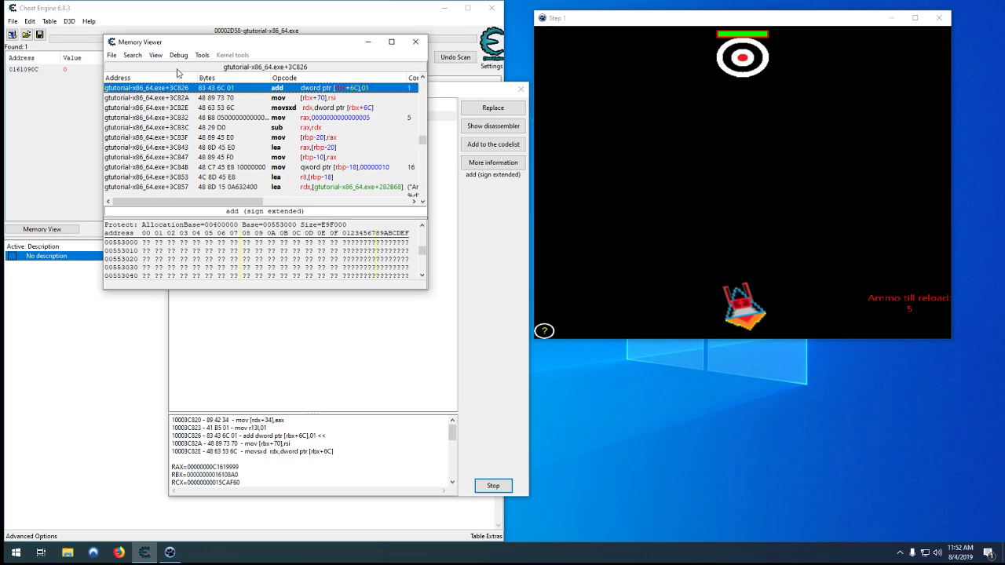
Generate an AOB Injection script named INJECT and assign it to the cheat table
click(201, 55)
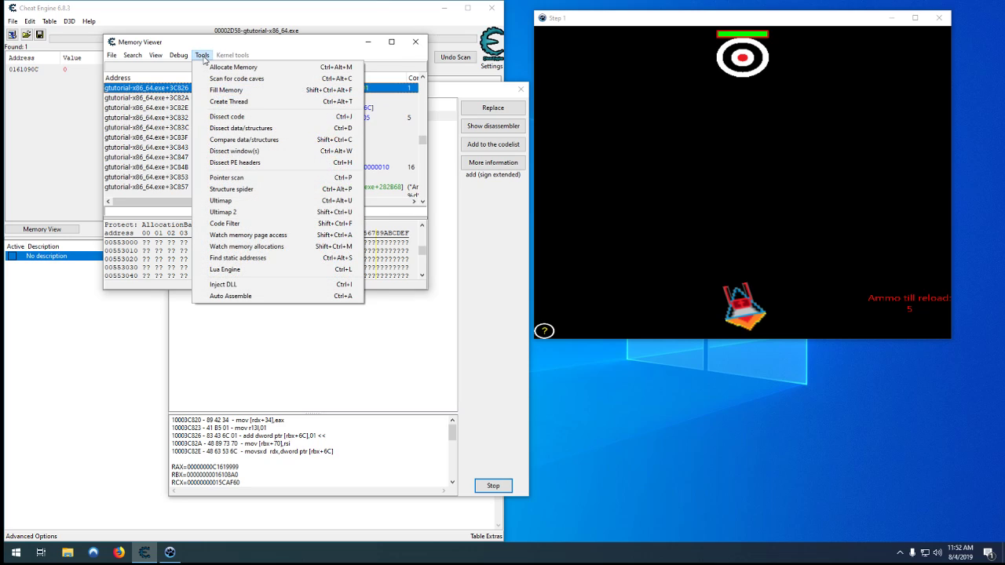
click(230, 295)
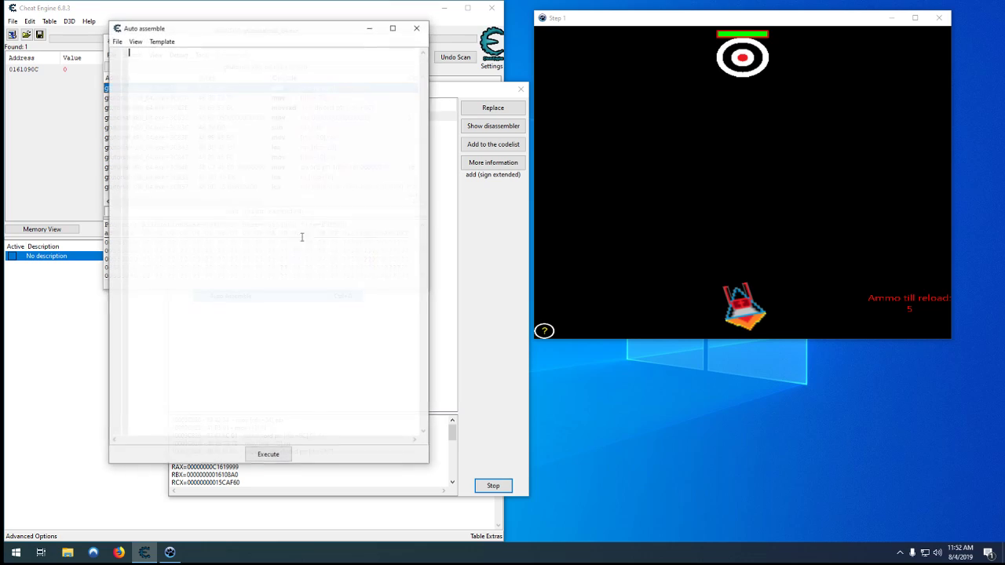
click(162, 41)
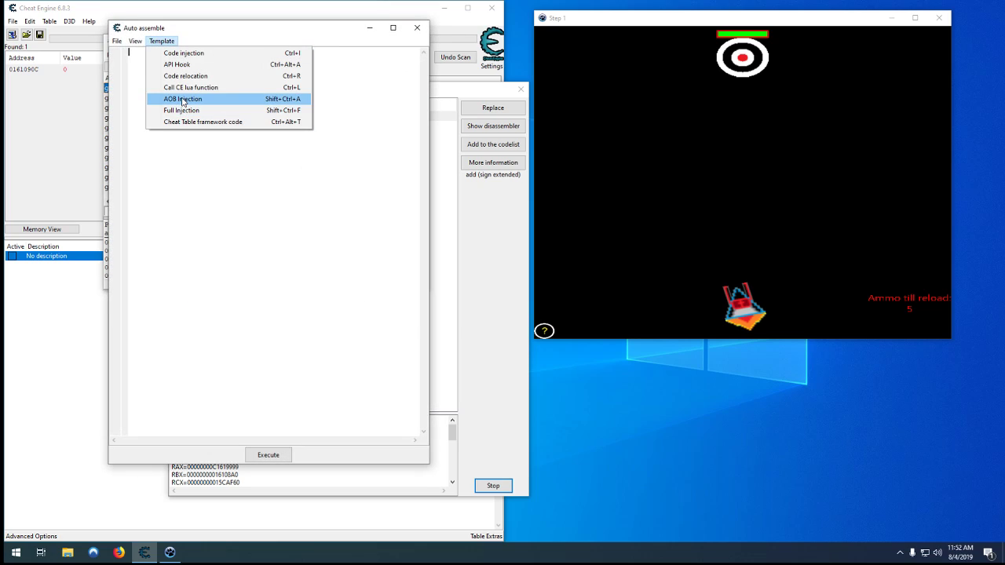
click(182, 98)
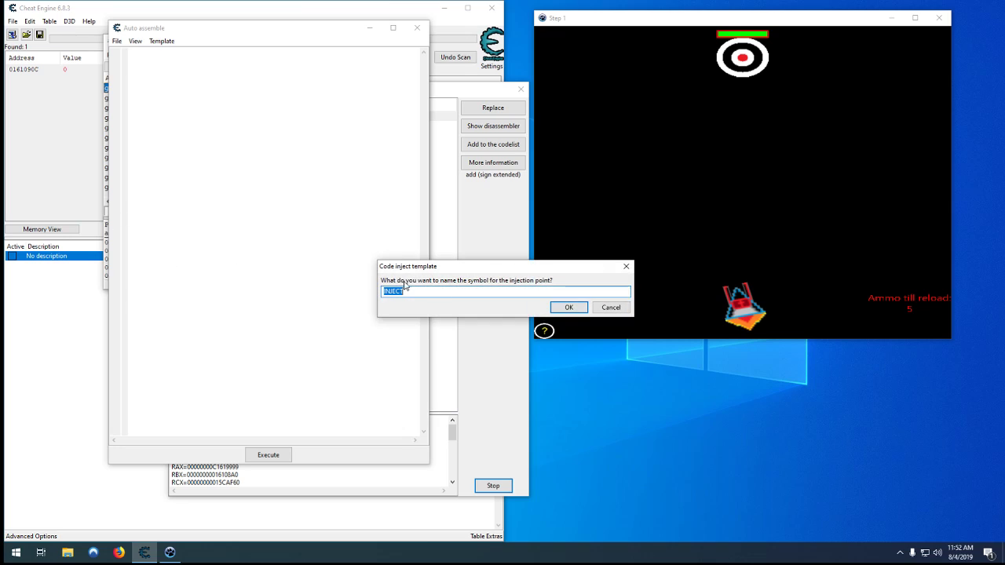
click(568, 306)
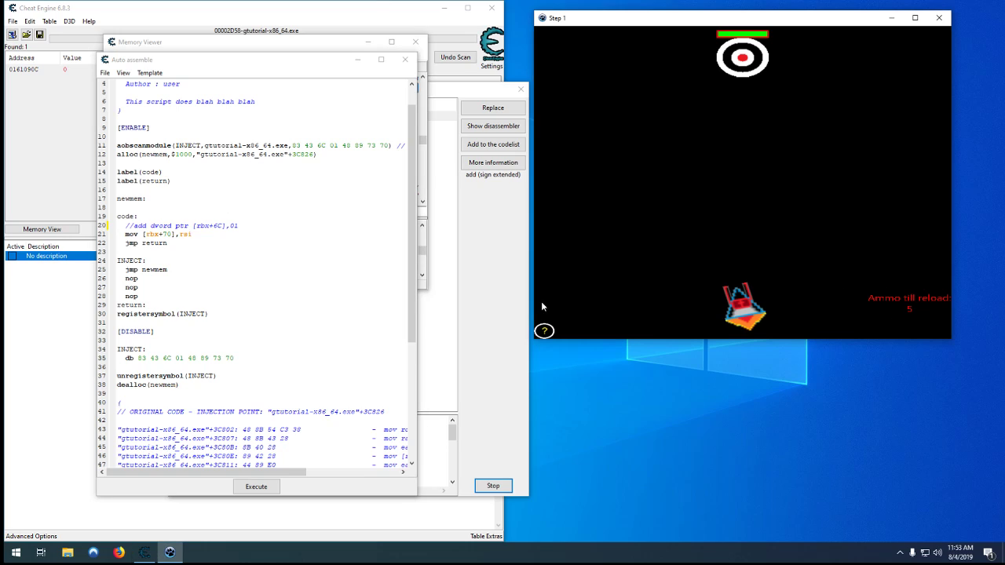
click(103, 72)
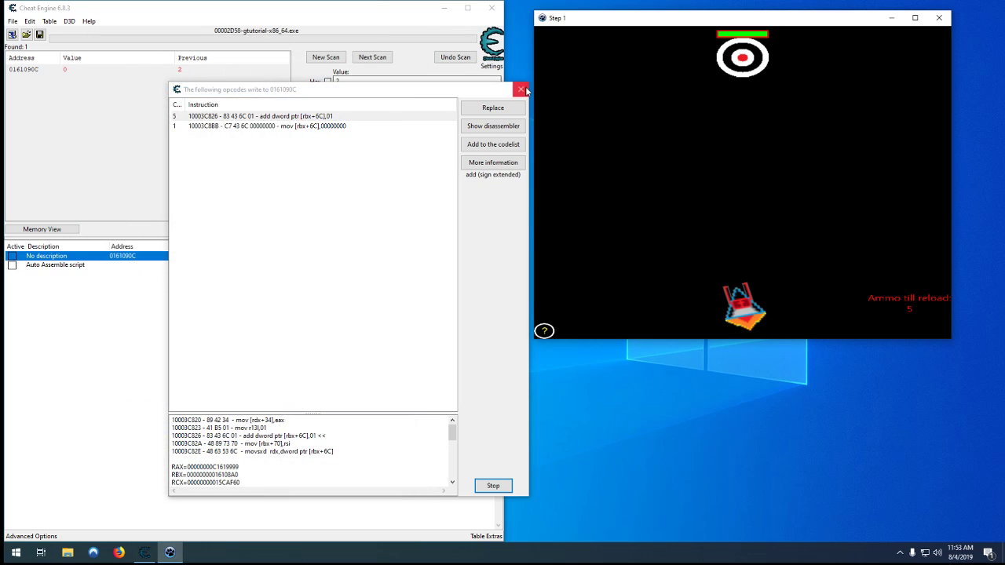
Close the opcode watcher and delete the raw found-address entry from the cheat table
click(522, 89)
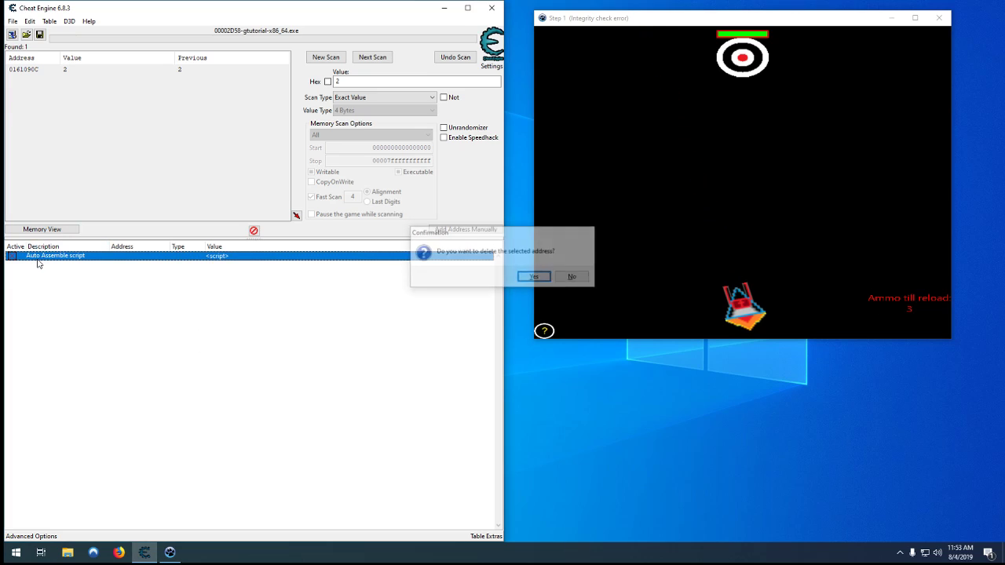
click(534, 276)
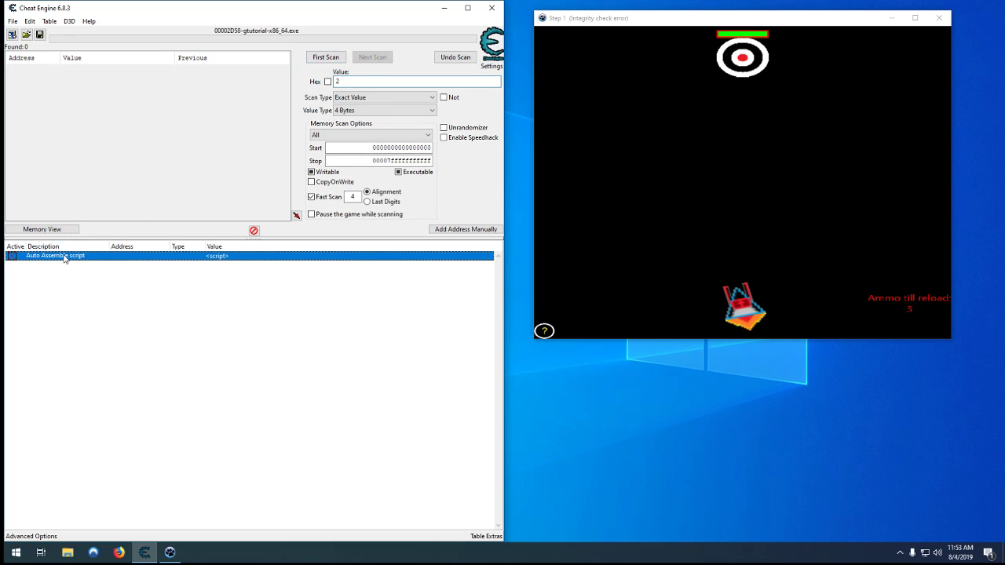
Rename the script entry's description to 'Step 1 Infinite Ammo'
double_click(54, 256)
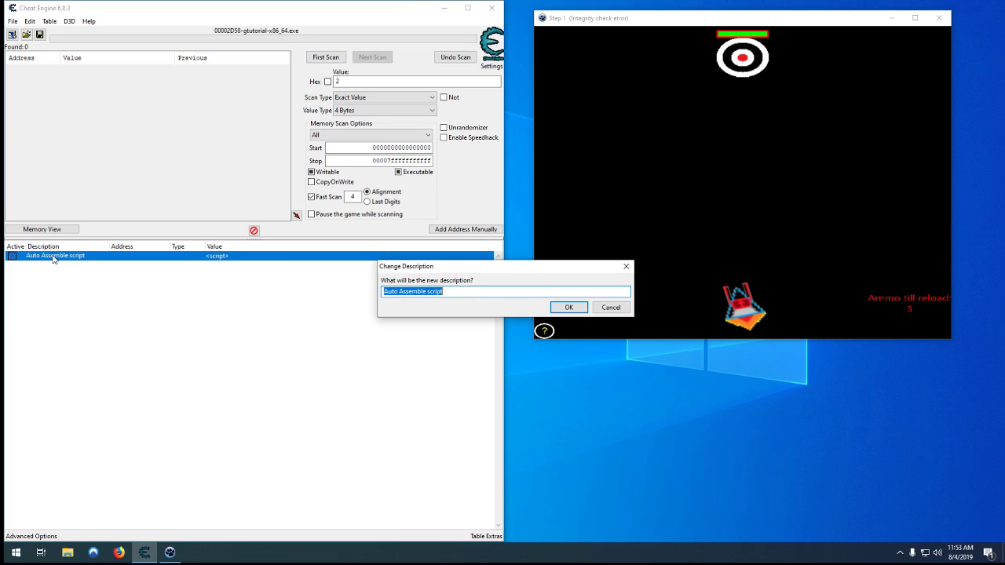
text(LEv)
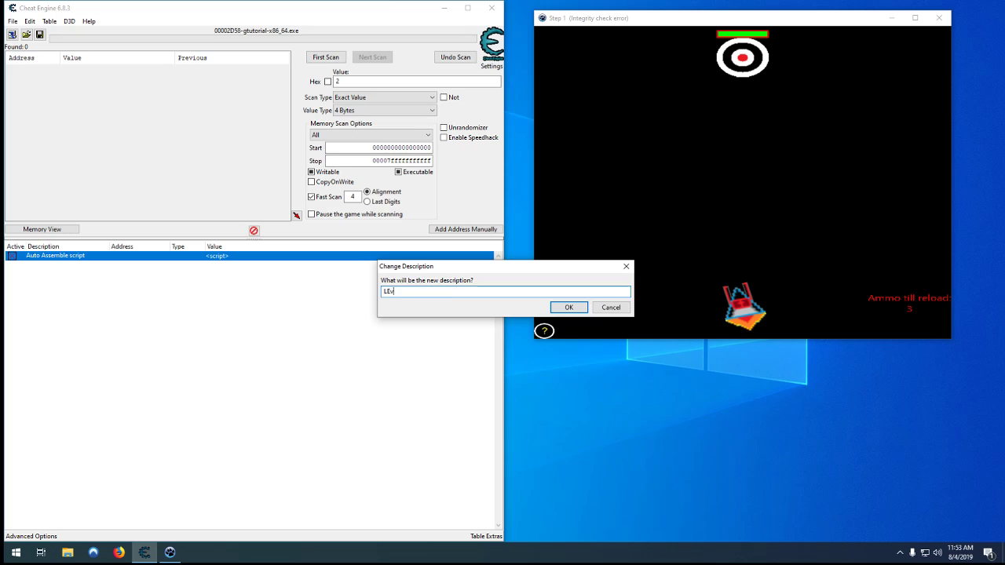
text(Step 1)
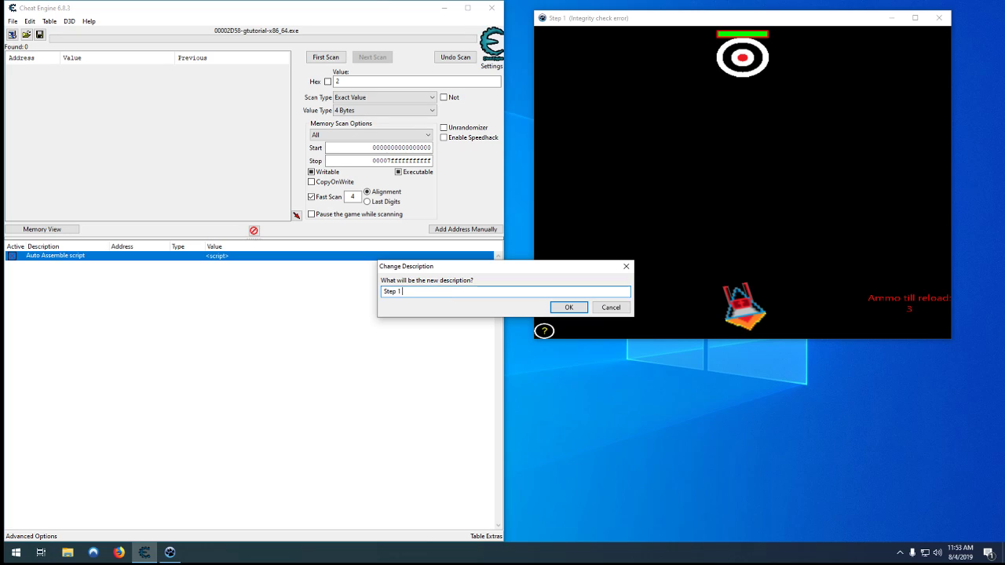
text(In)
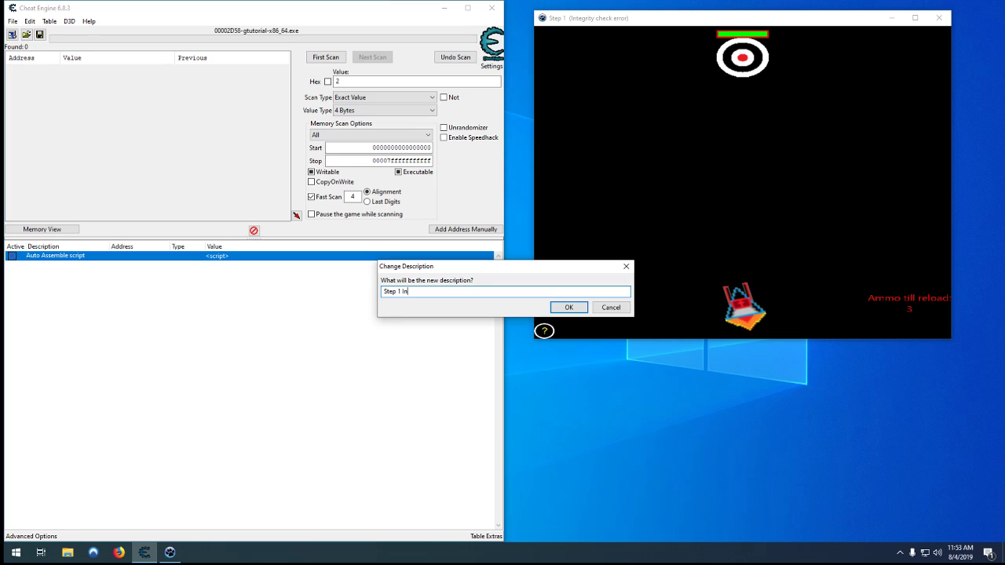
click(568, 307)
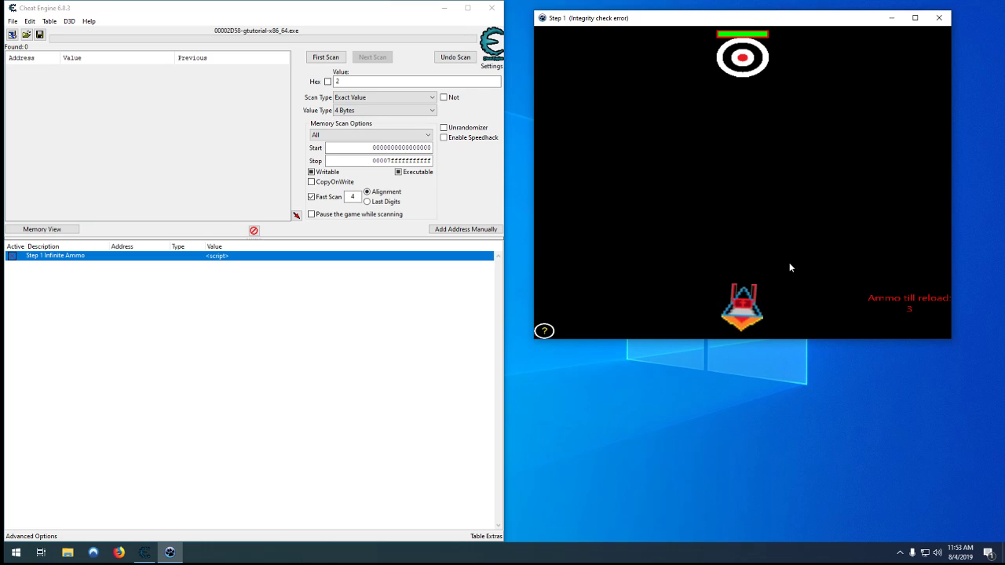
mouse_move(778, 213)
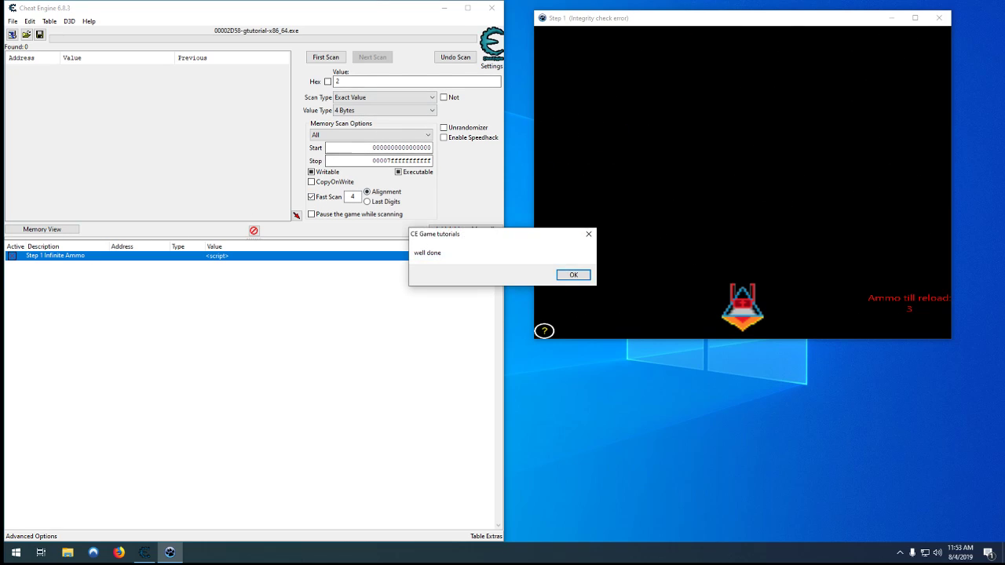
Dismiss the game's 'well done' message so the tutorial advances to Step 2
click(571, 275)
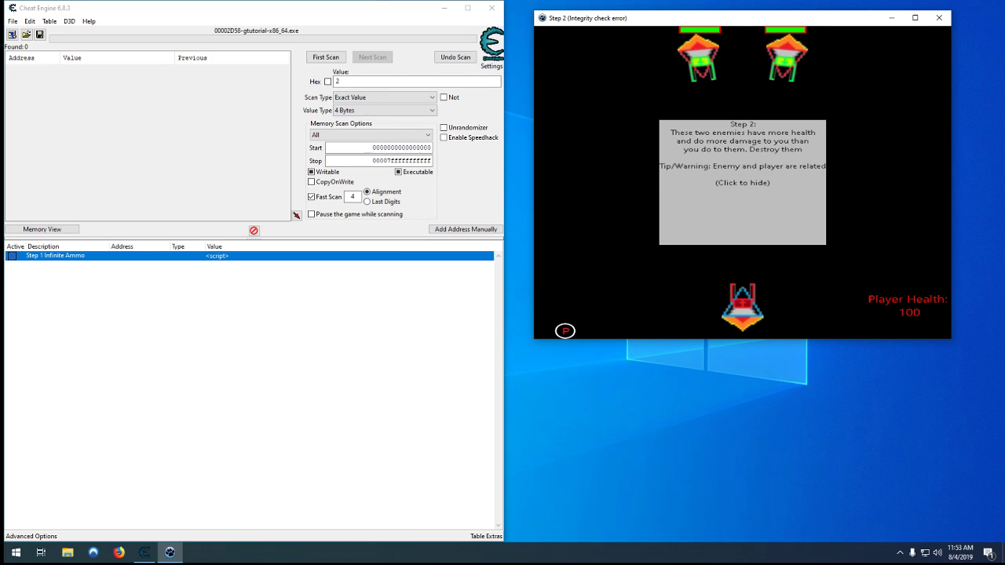